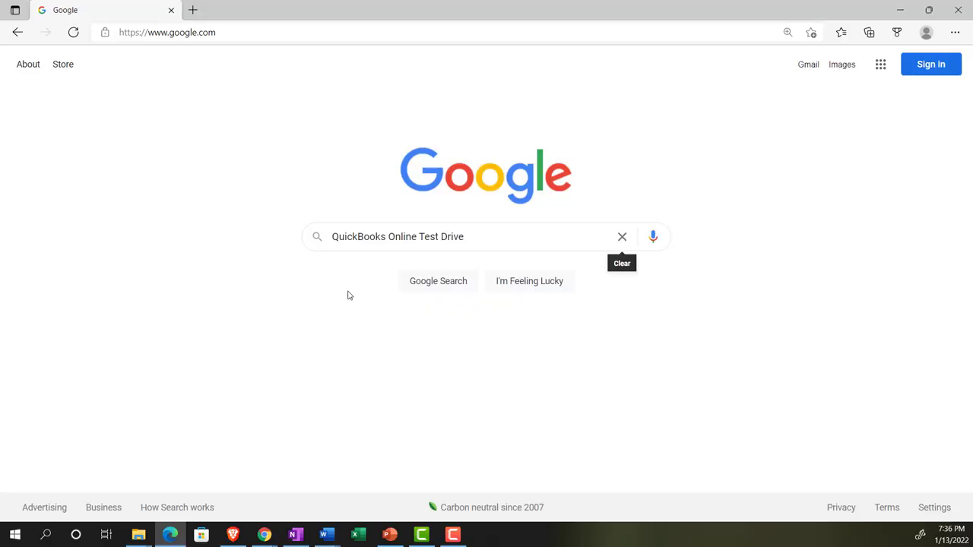
mouse_move(429, 257)
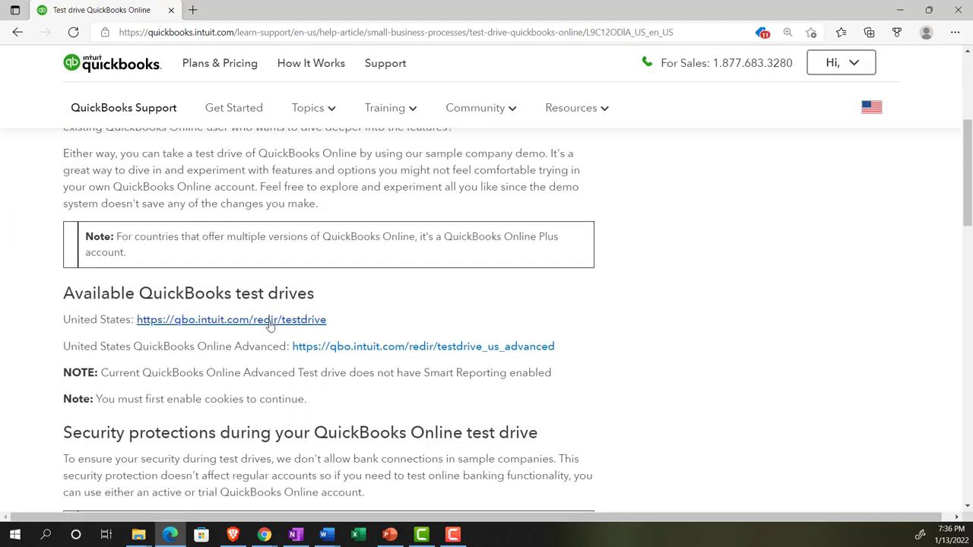
Open the United States QuickBooks Online test drive for Craig's Design and Landscaping Services.
left_click(231, 319)
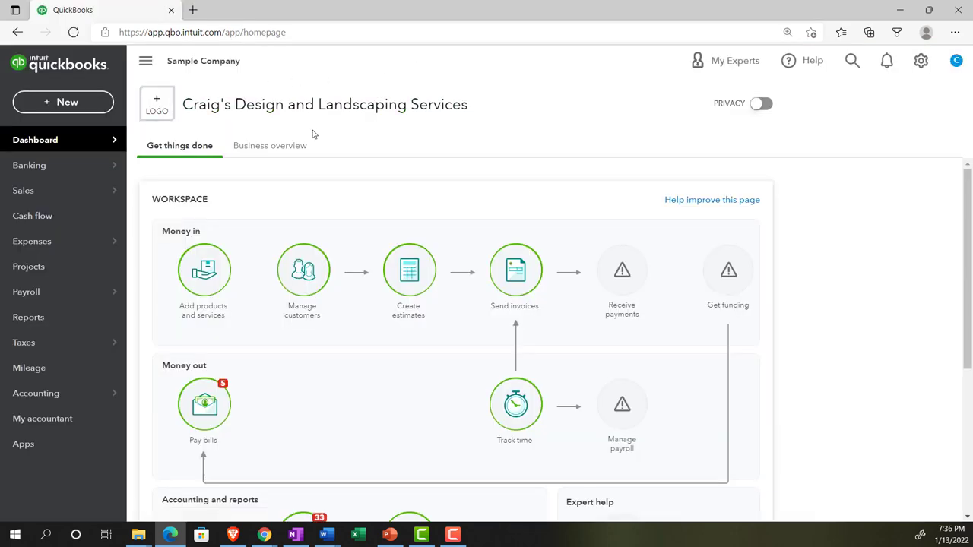
mouse_move(353, 147)
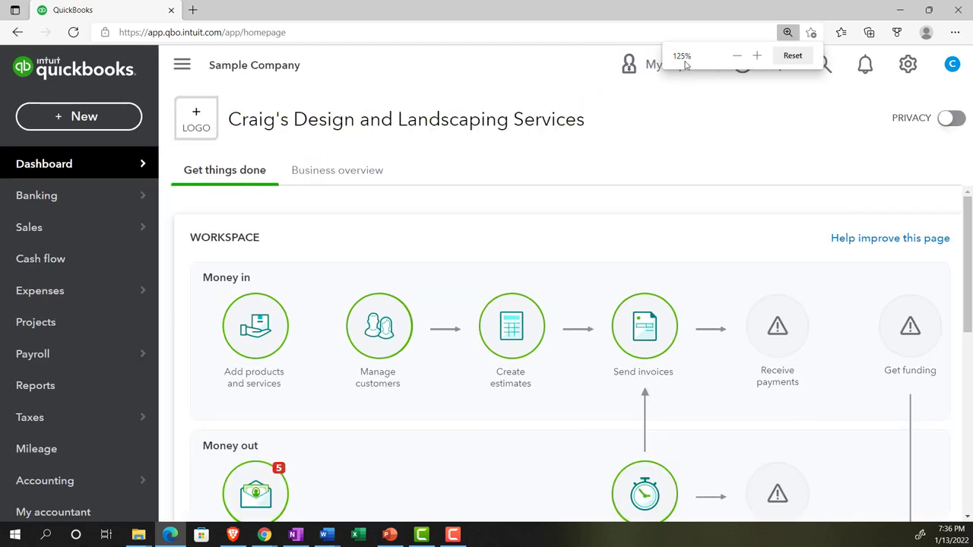
mouse_move(264, 534)
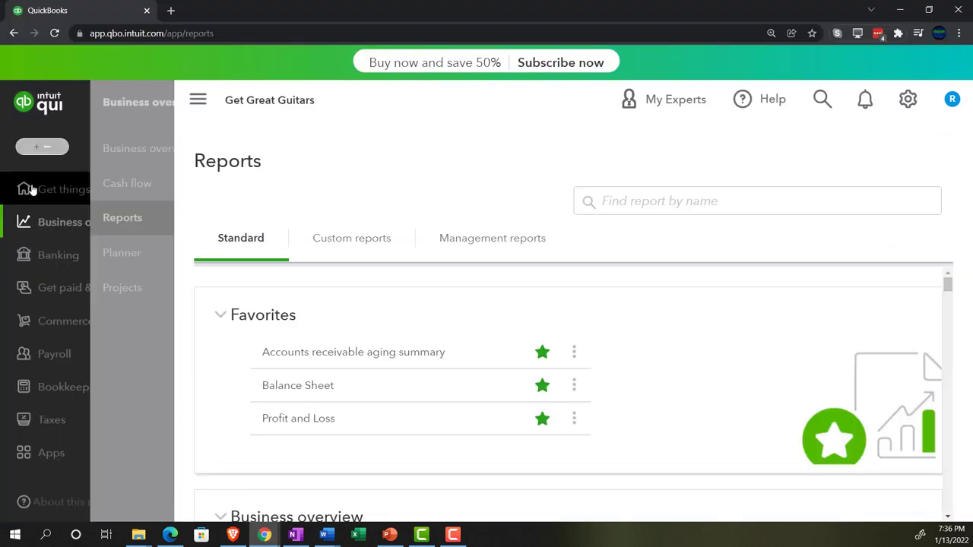
left_click(79, 189)
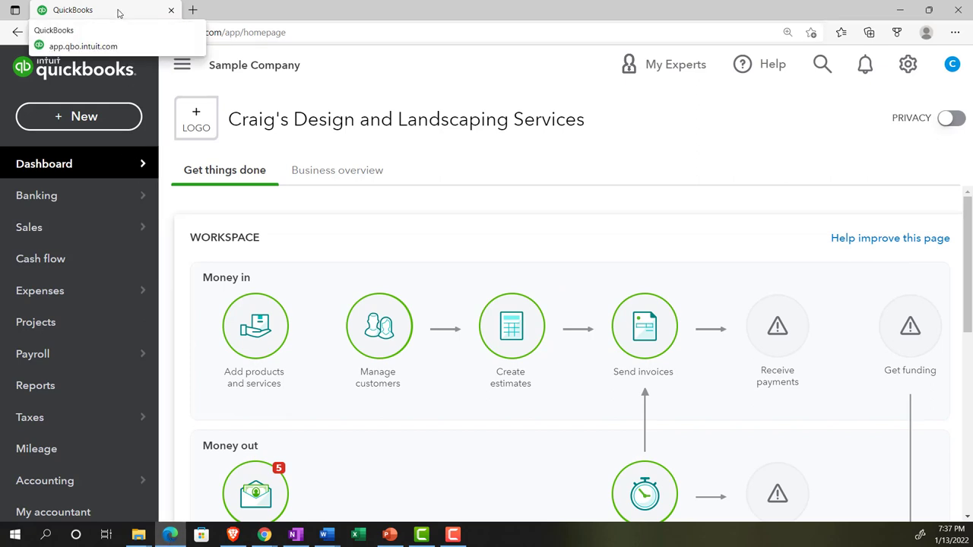
Duplicate the QuickBooks dashboard tab twice to make extra copies.
right_click(72, 9)
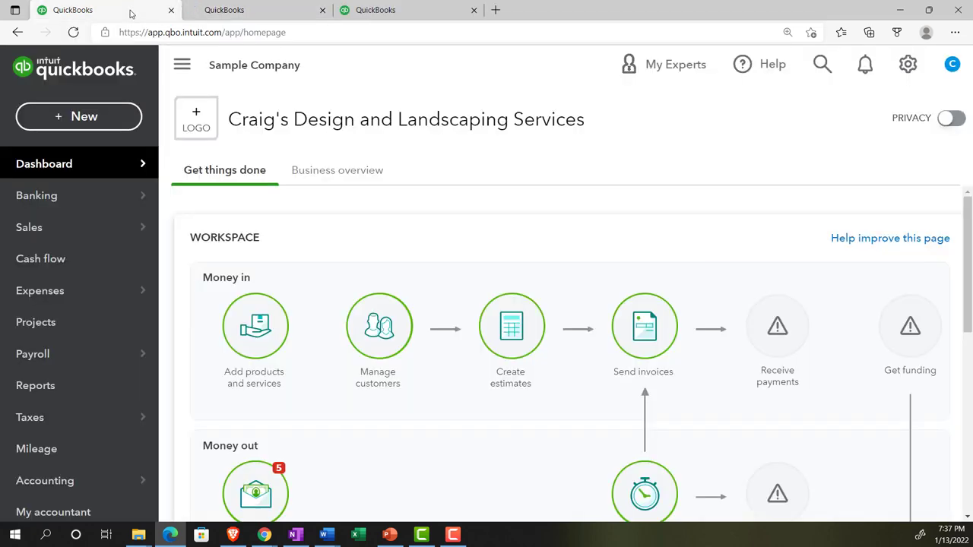
right_click(84, 10)
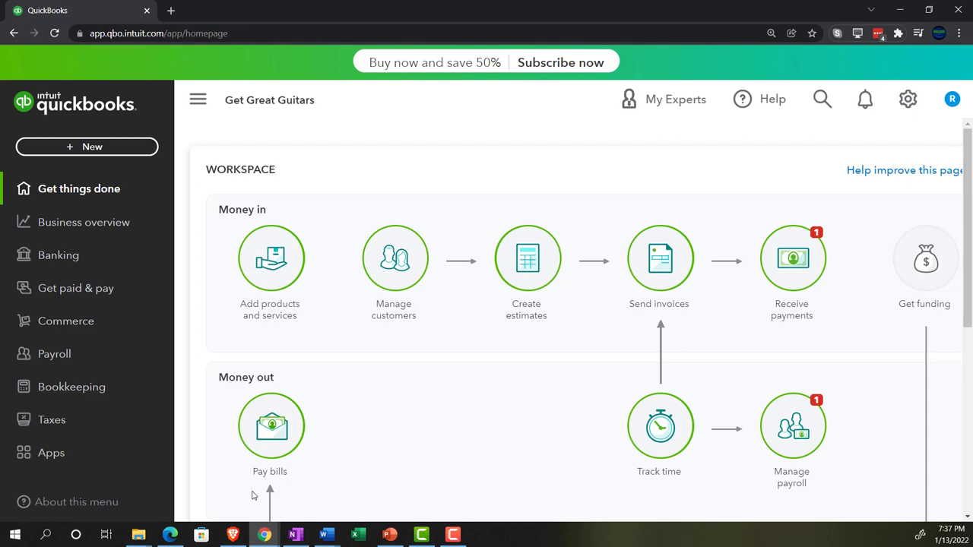
mouse_move(106, 222)
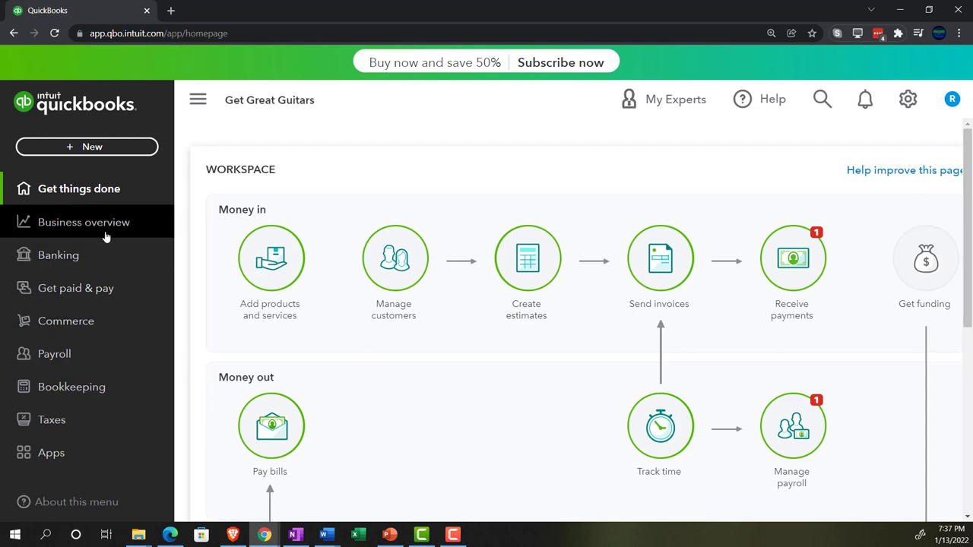
Open the Get Great Guitars Reports page and the gear settings menu.
left_click(83, 222)
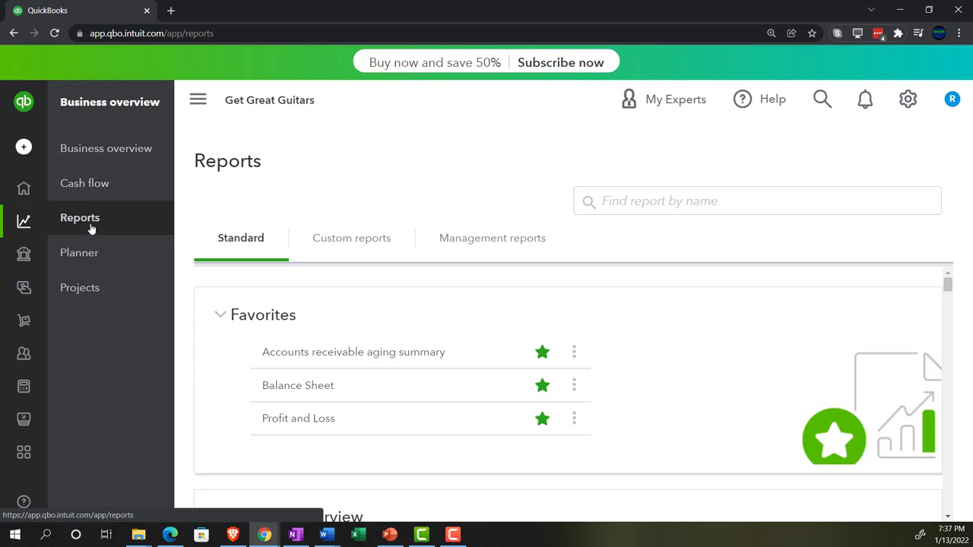
mouse_move(865, 100)
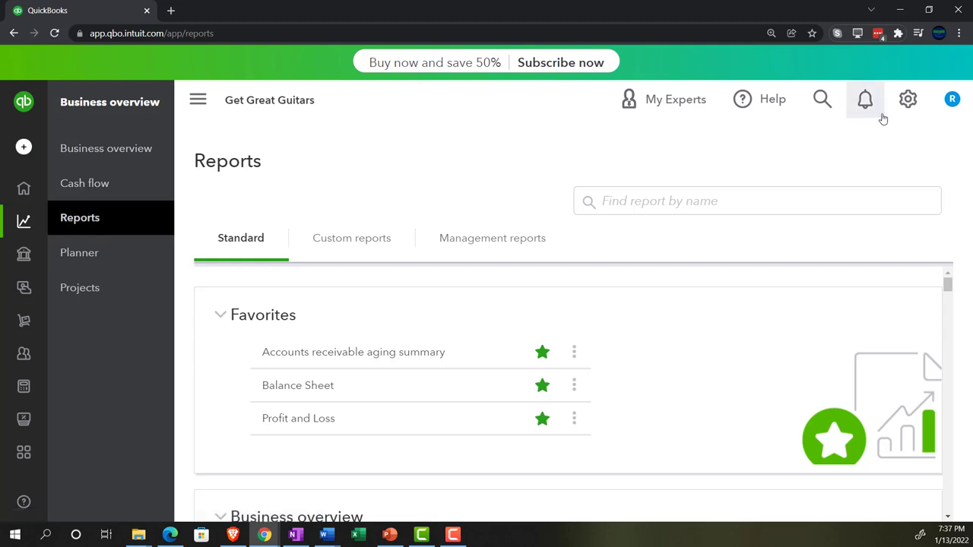
left_click(908, 99)
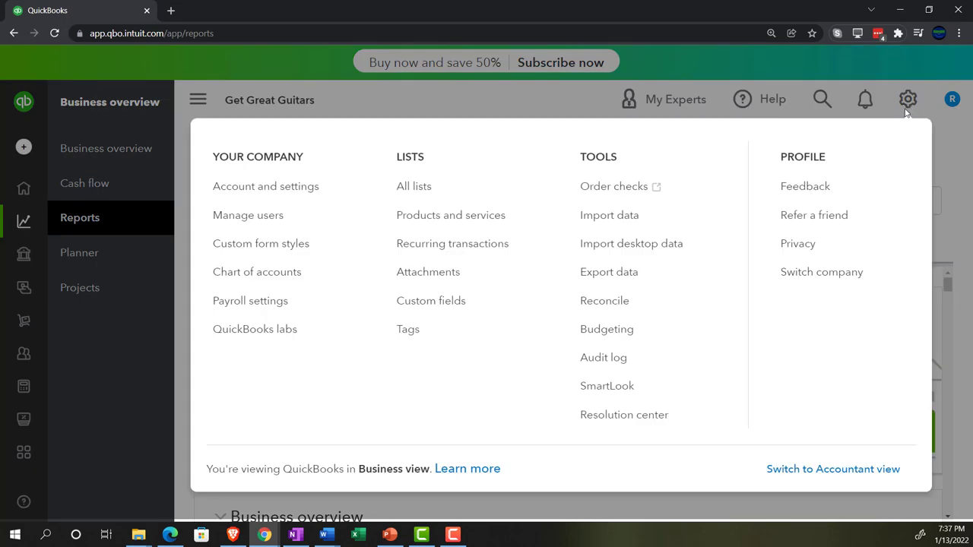
mouse_move(832, 469)
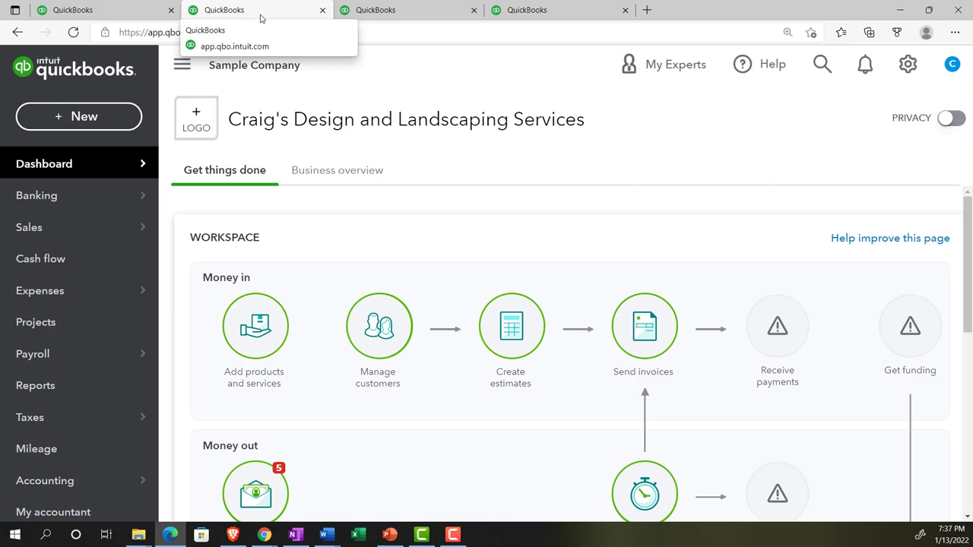
mouse_move(36, 386)
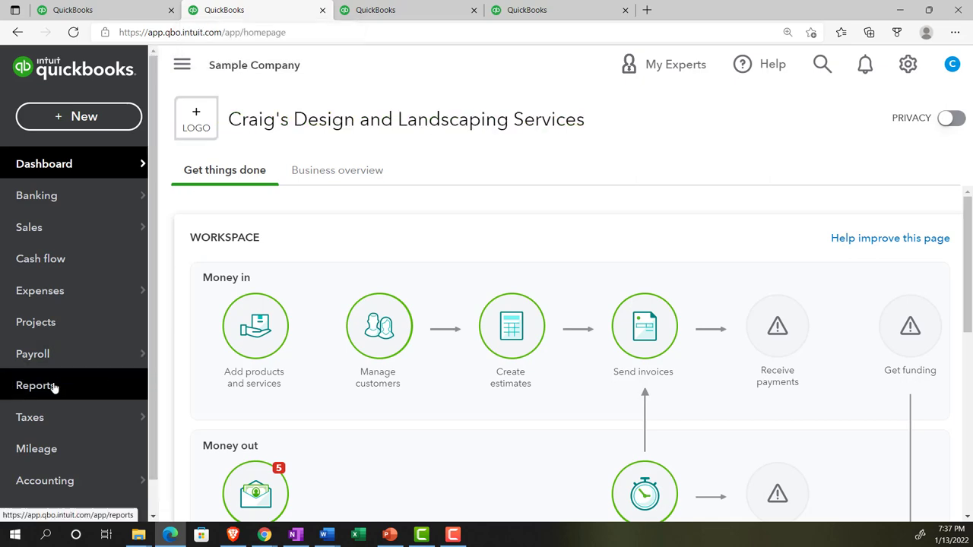
Open the Balance Sheet Summary from the Business overview standard reports.
left_click(37, 385)
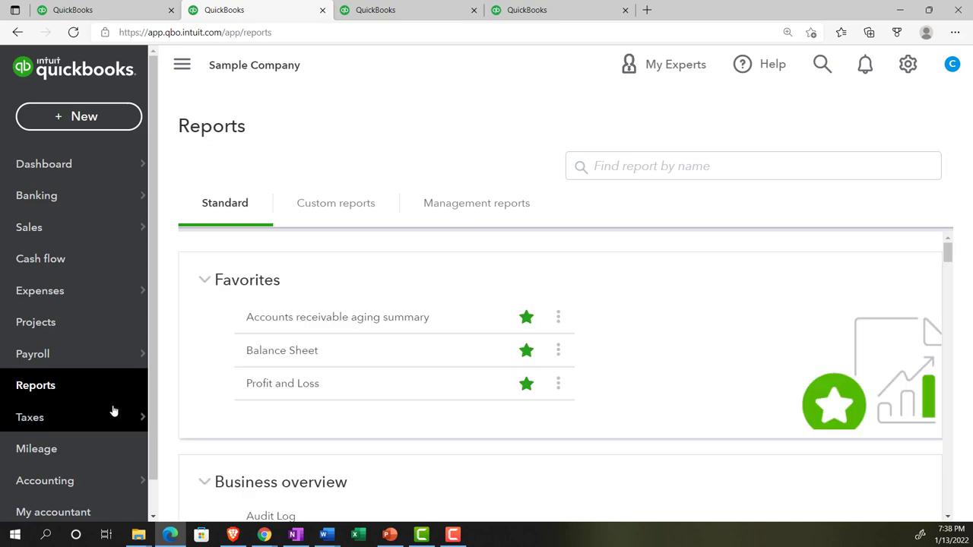
scroll("down", 3)
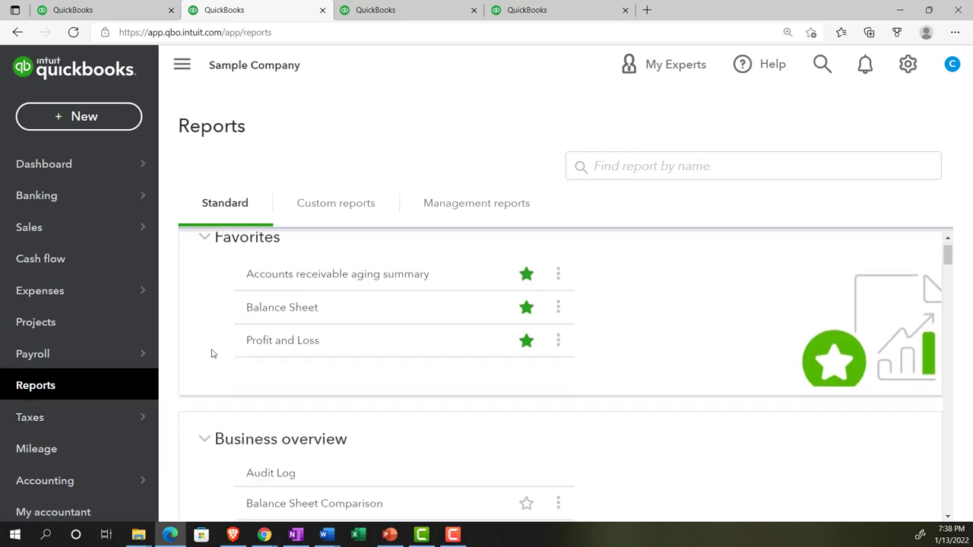
scroll("down", 3)
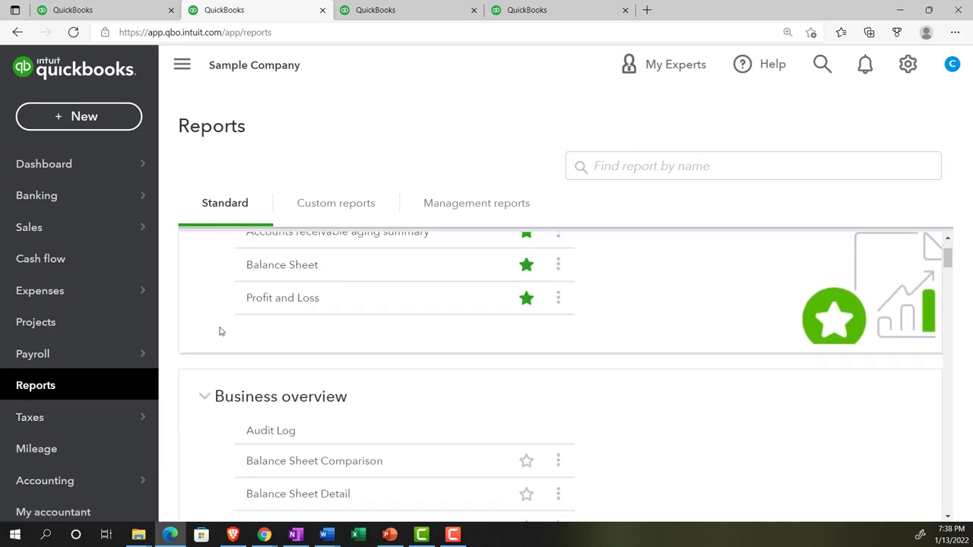
scroll("down", 3)
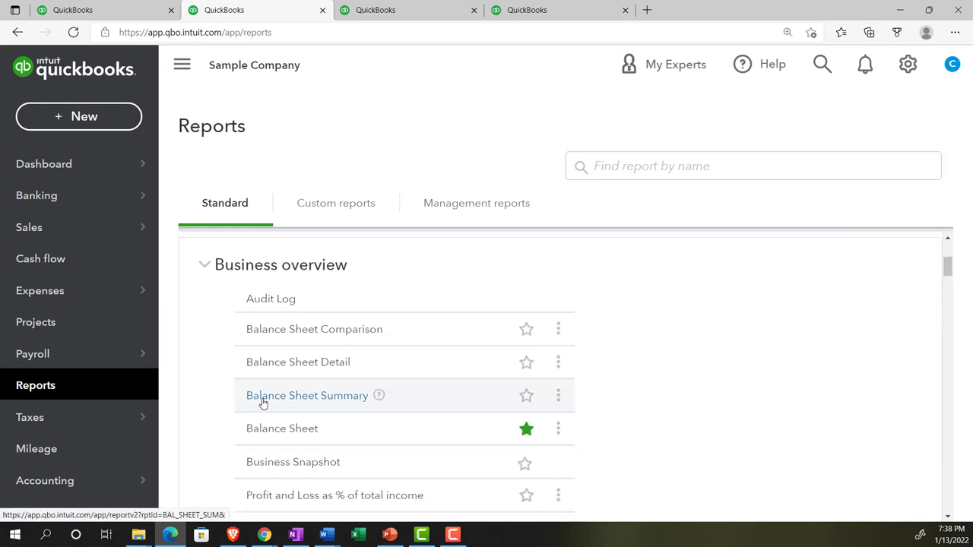
left_click(307, 395)
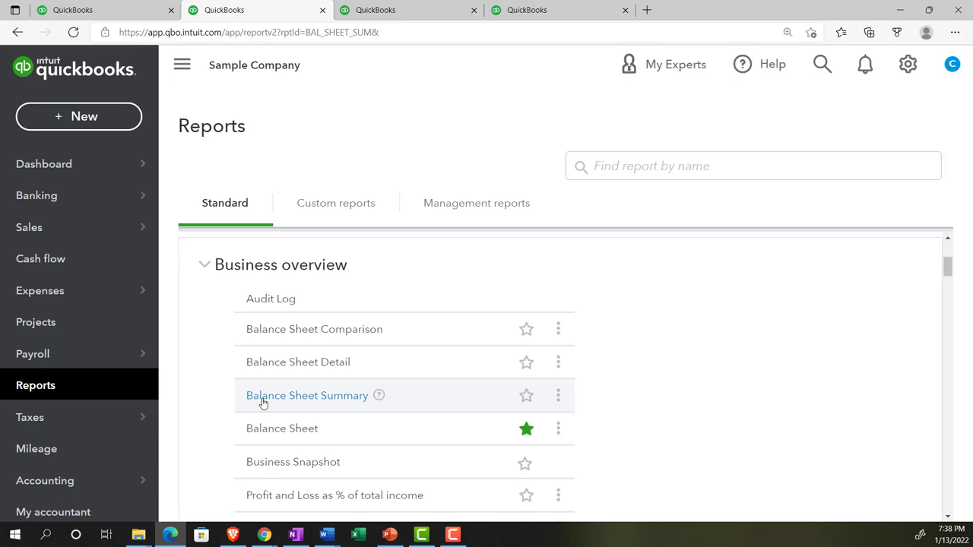
left_click(307, 395)
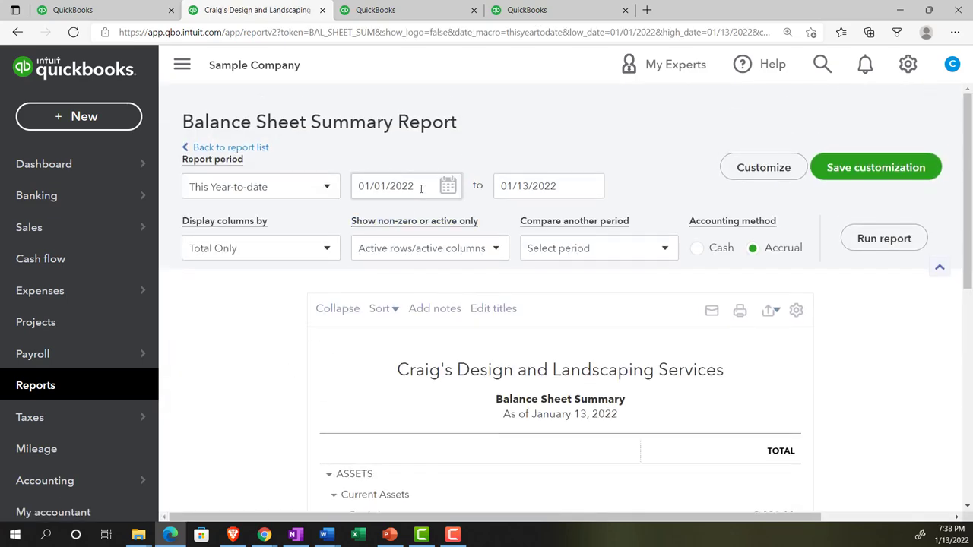
Run the Balance Sheet Summary for 01/01/2021 to 12/31/2021.
left_click(387, 186)
type("1")
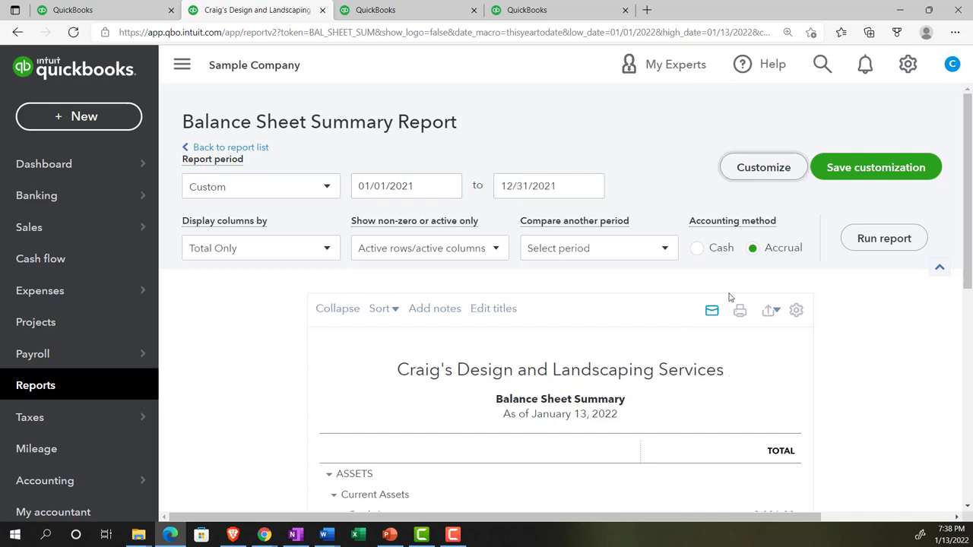
left_click(883, 238)
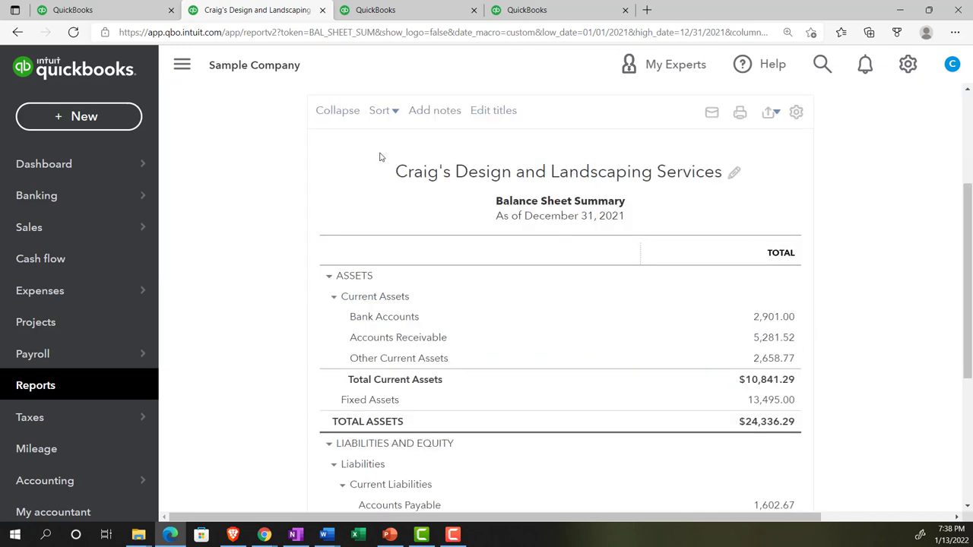
left_click(181, 64)
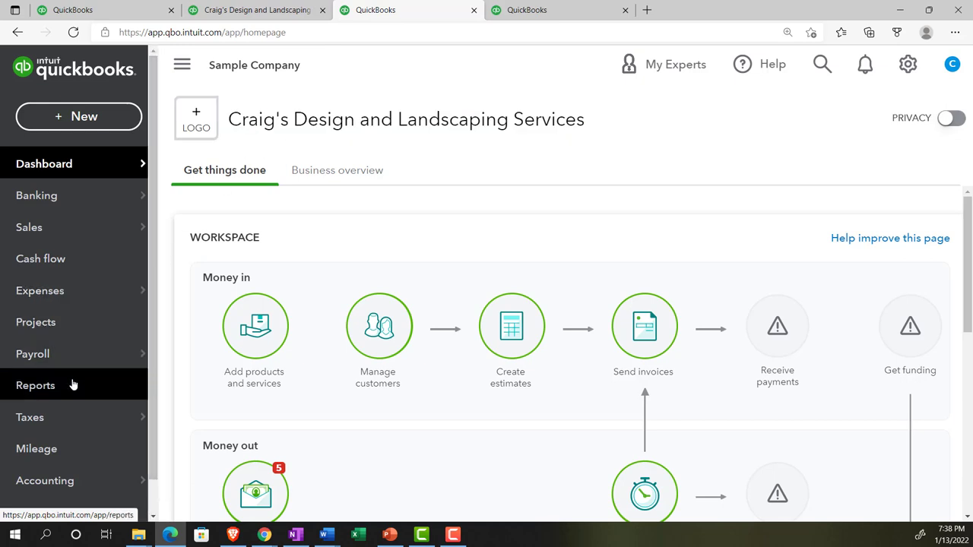
Open the Favorites Balance Sheet and run it for 01/01/2021 to 12/31/2021.
left_click(35, 385)
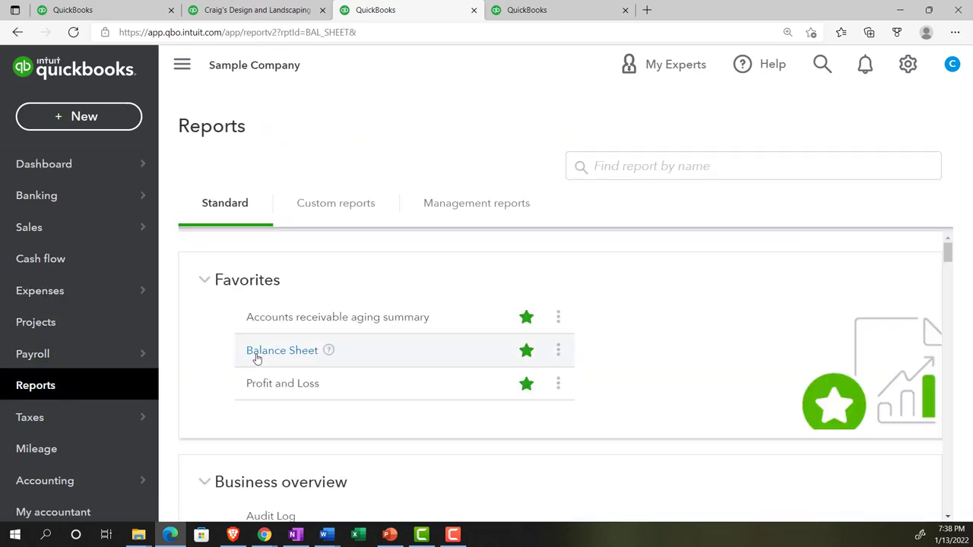
left_click(282, 350)
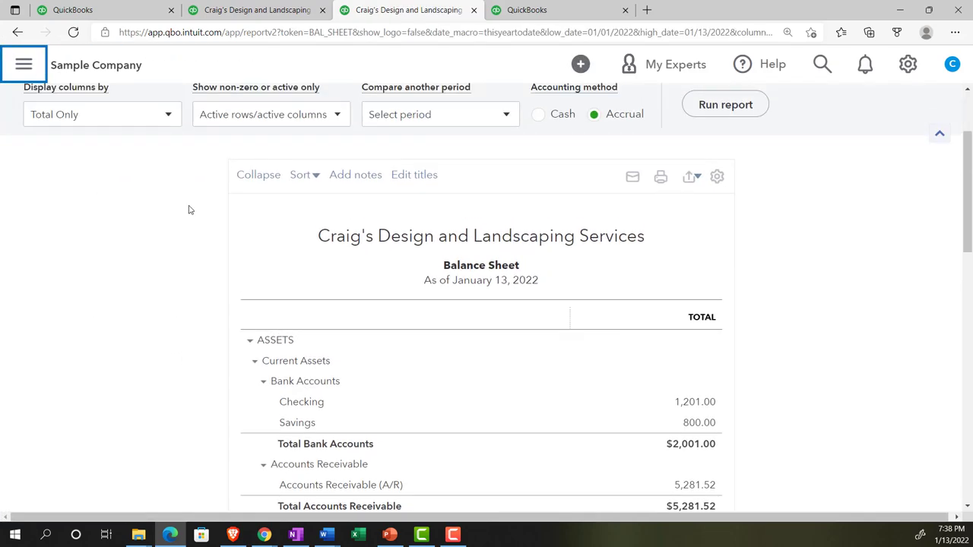
left_click(24, 64)
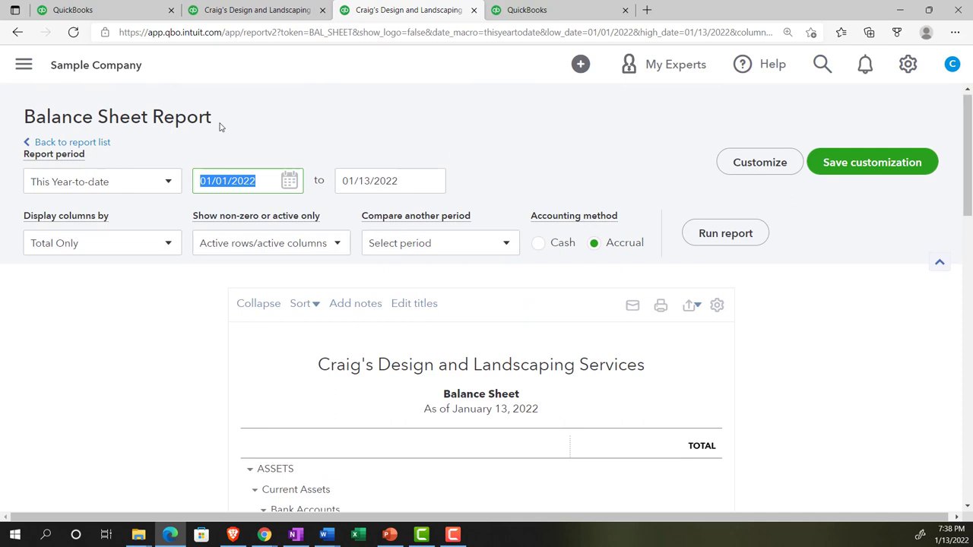
type("010121")
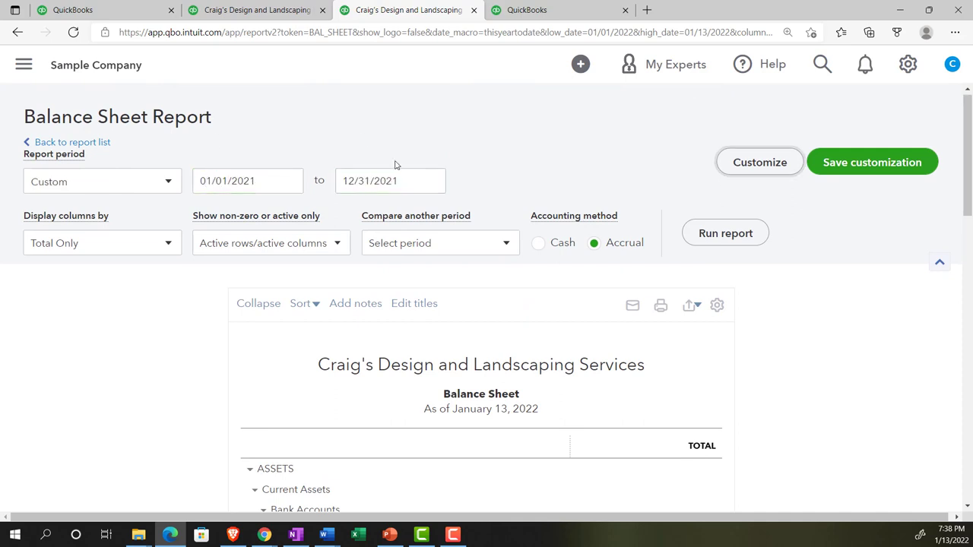
left_click(724, 233)
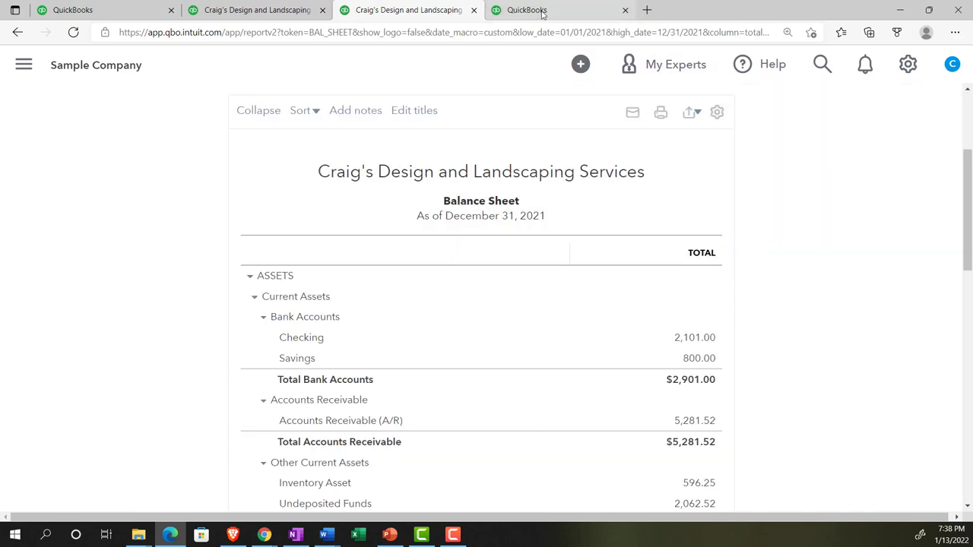
In the fourth tab, run Profit and Loss for 01/01/2021 to 12/31/2021.
left_click(526, 10)
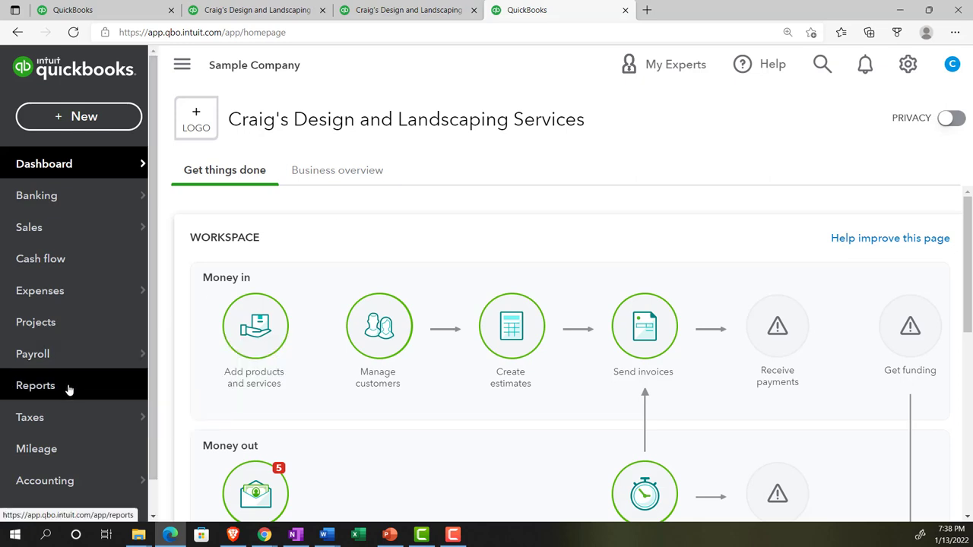
left_click(36, 385)
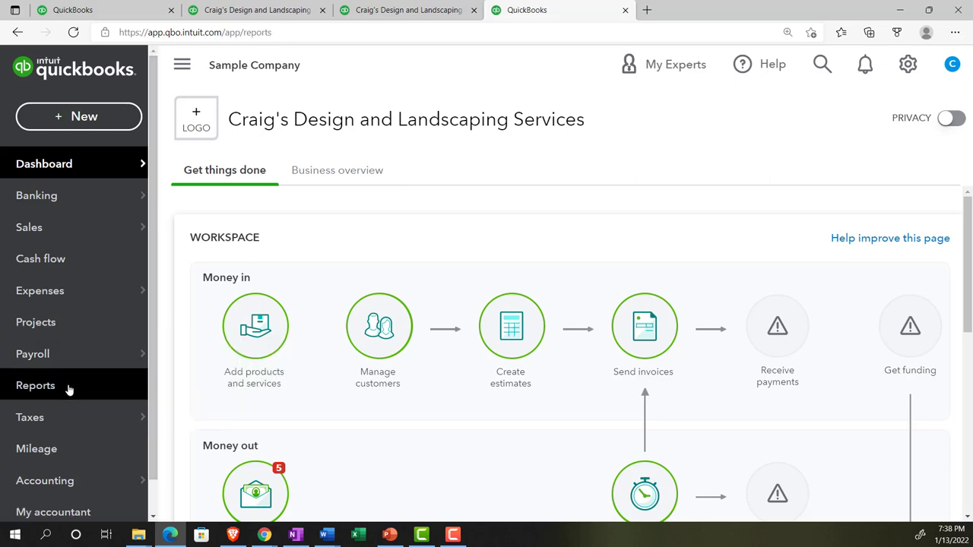
left_click(35, 386)
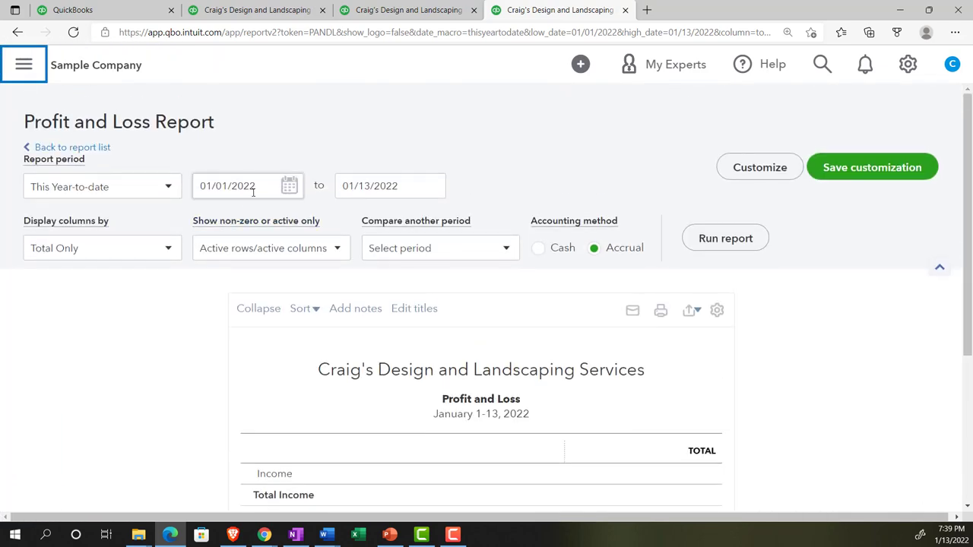
type("0")
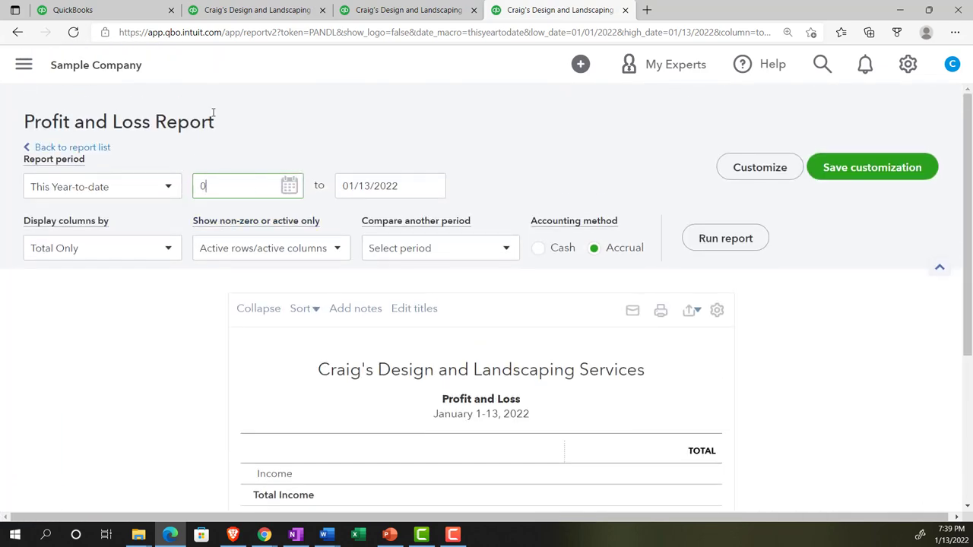
type("12")
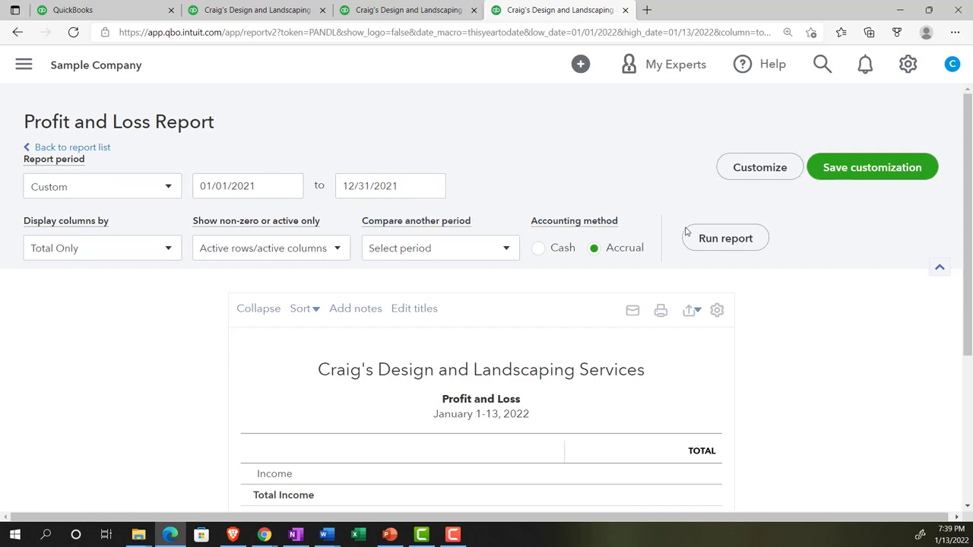
left_click(725, 238)
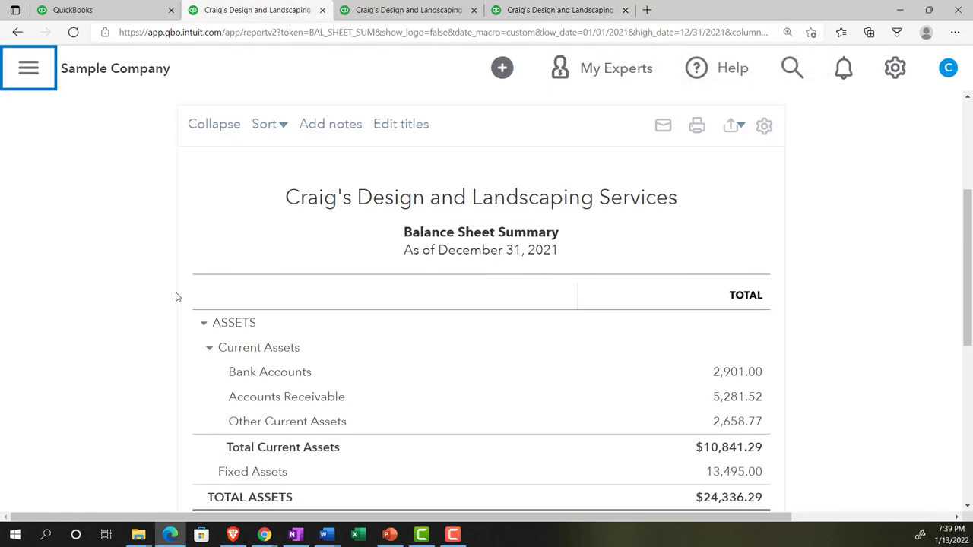
Scroll the Balance Sheet Summary down to total liabilities and equity of $24,336.29.
scroll("down", 3)
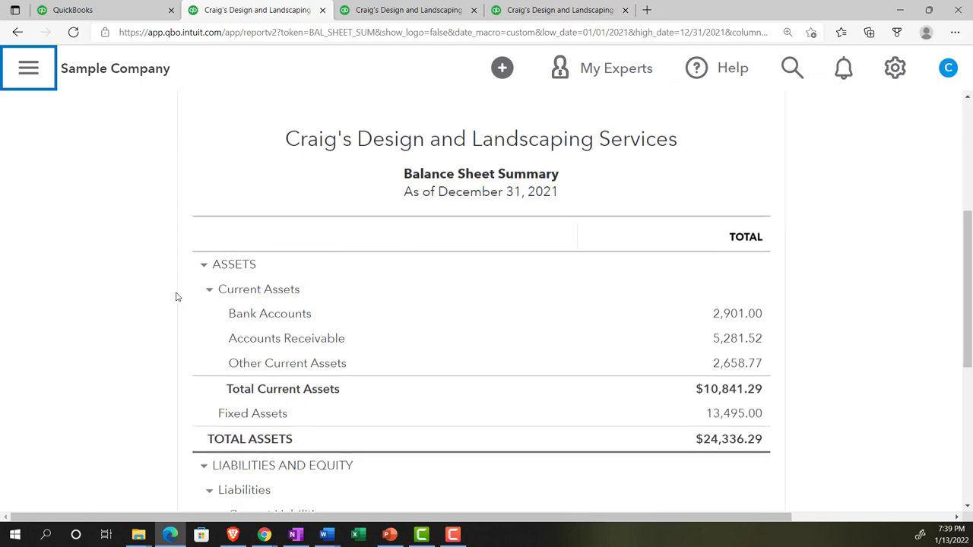
scroll("down", 3)
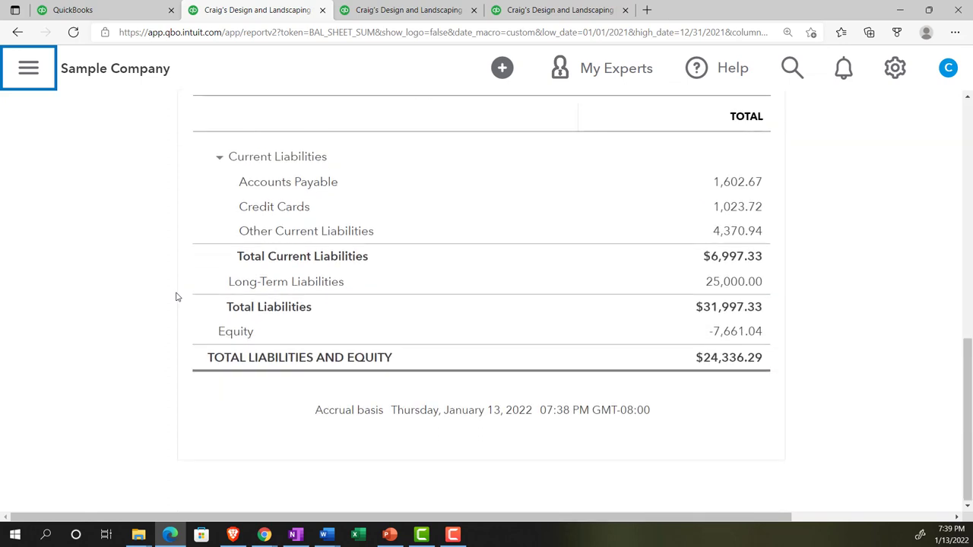
mouse_move(351, 45)
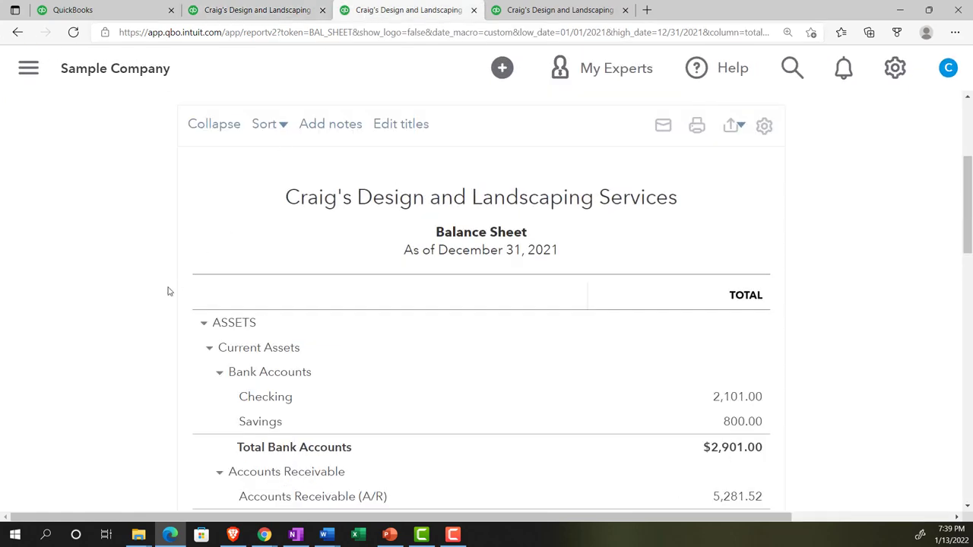
scroll("down", 3)
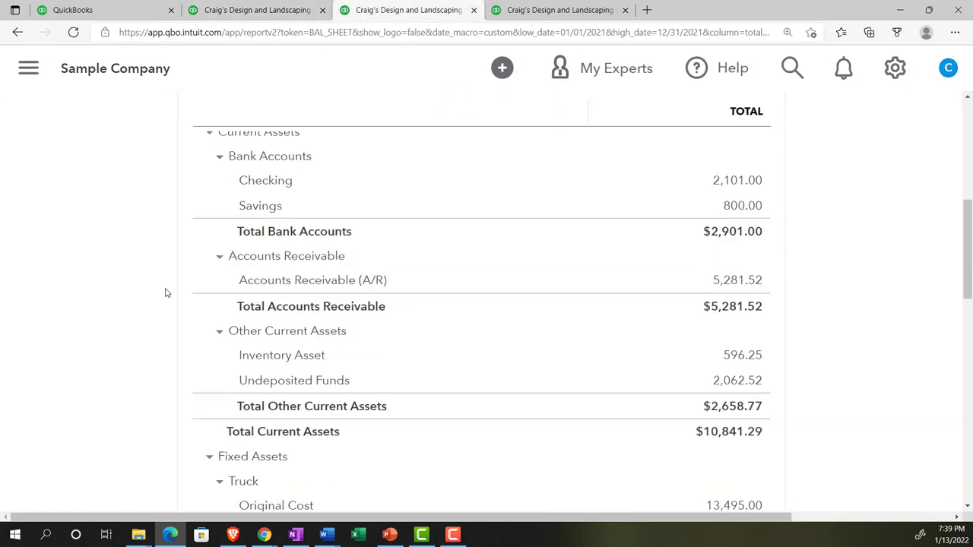
scroll("down", 3)
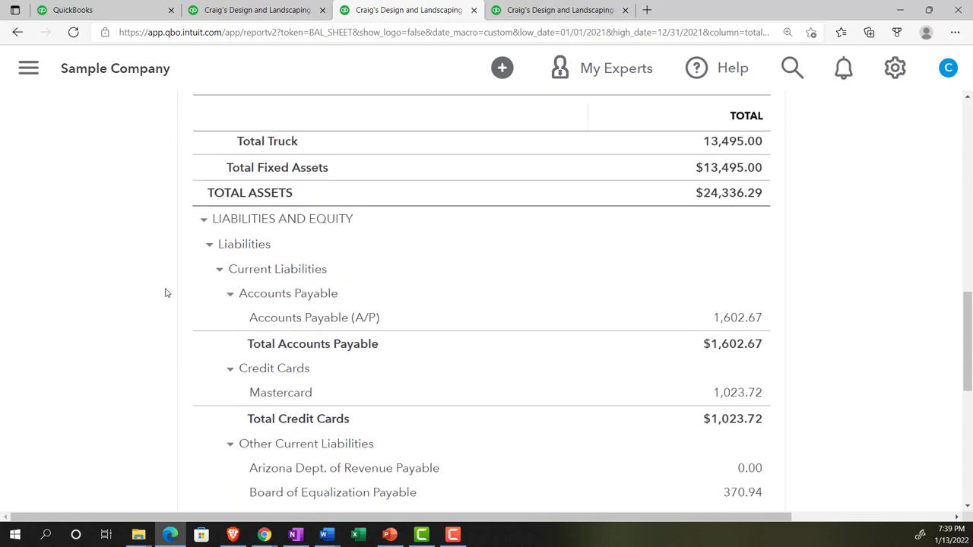
scroll("down", 3)
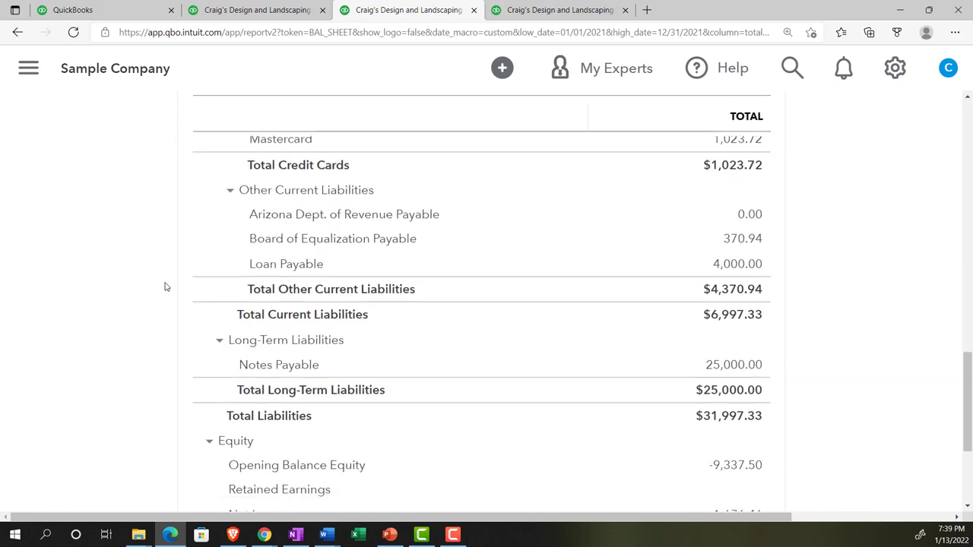
scroll("down", 3)
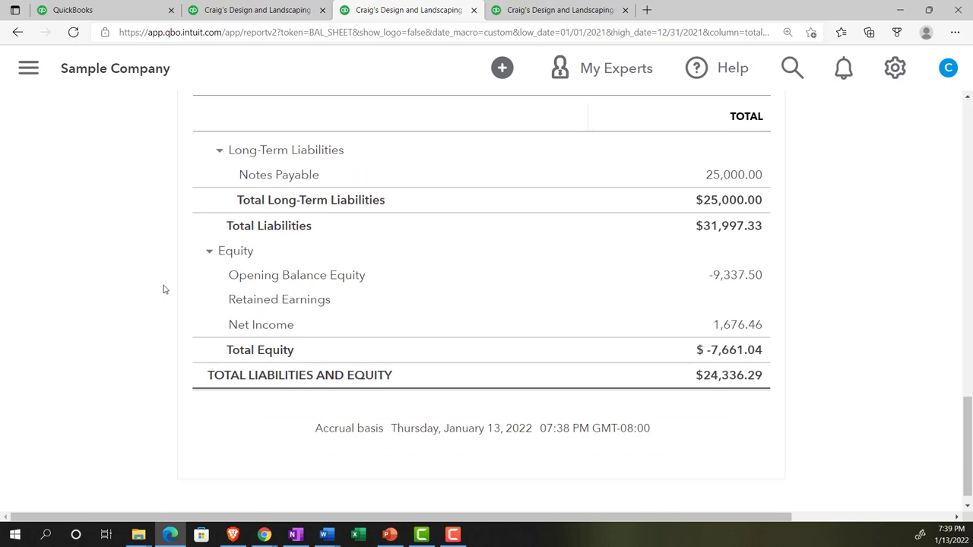
mouse_move(259, 22)
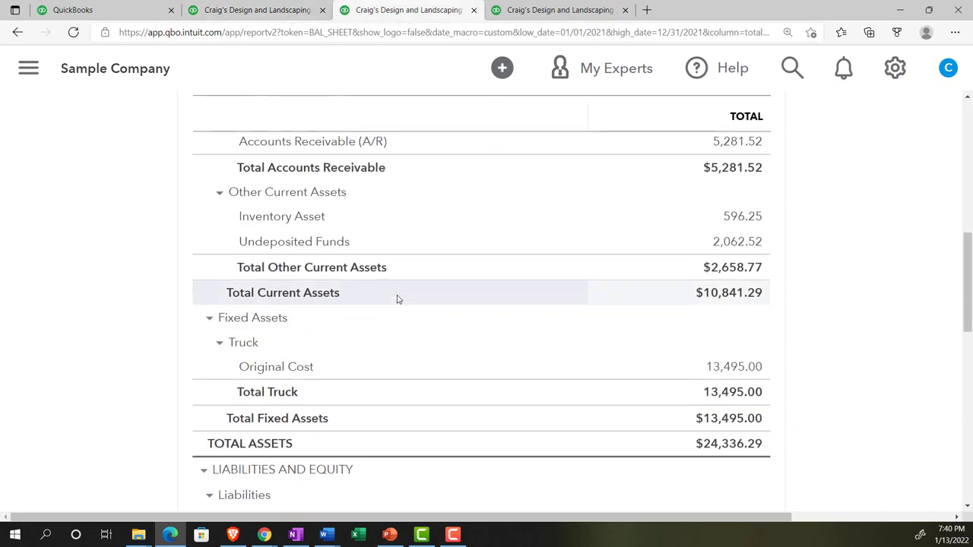
scroll("up", 3)
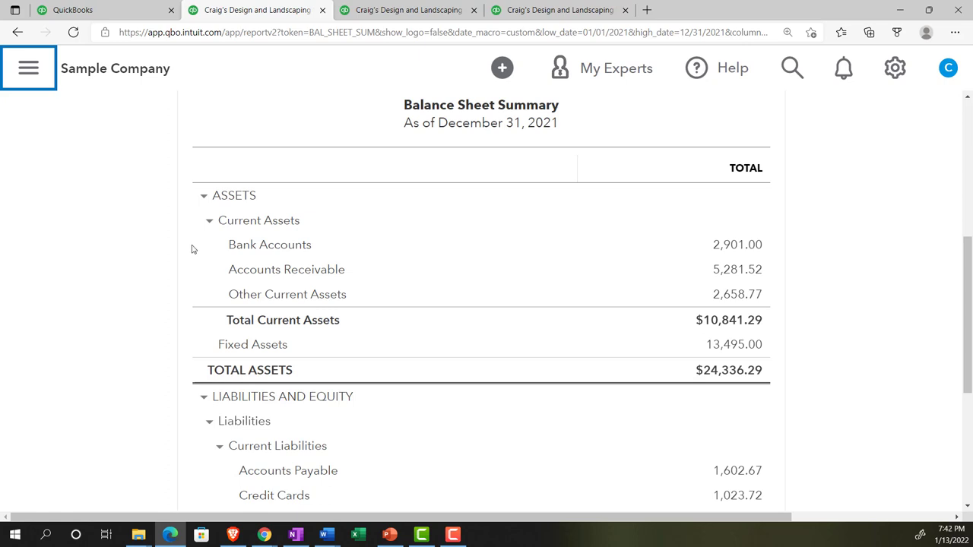
mouse_move(269, 244)
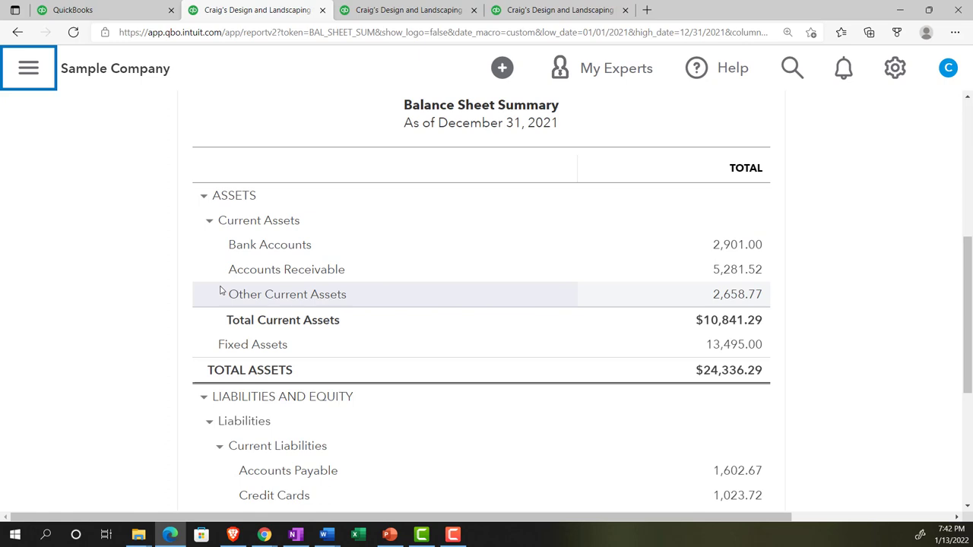
From the first tab, open See your Chart of Accounts and scroll the account list.
left_click(72, 9)
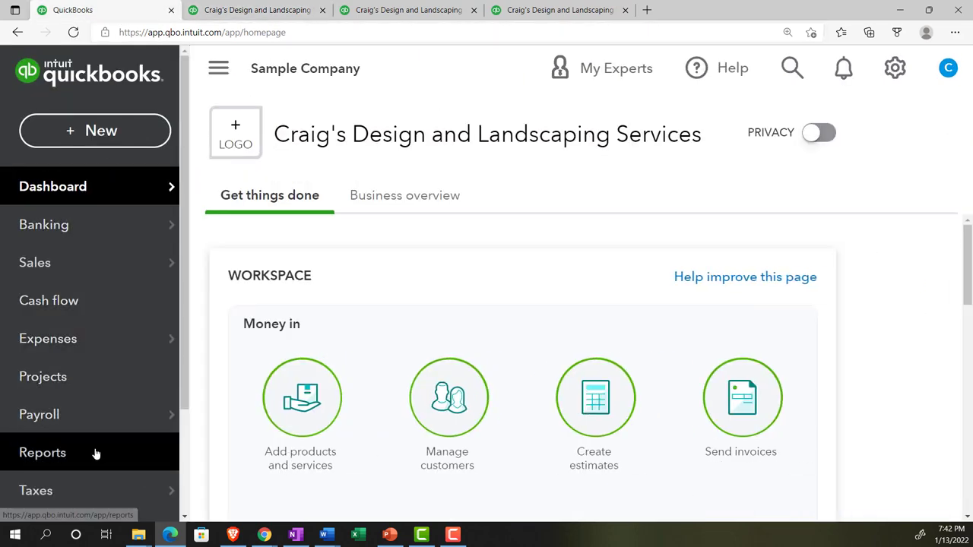
left_click(43, 452)
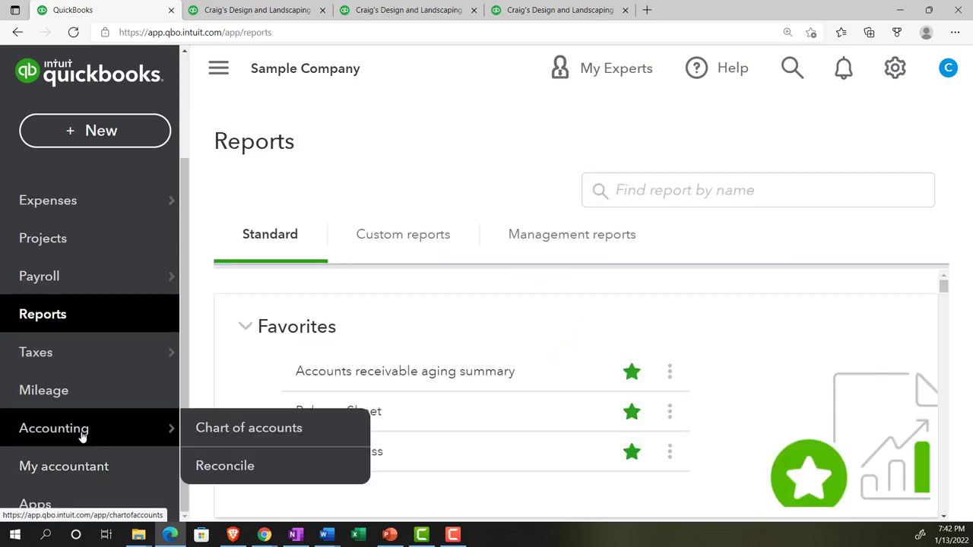
left_click(248, 427)
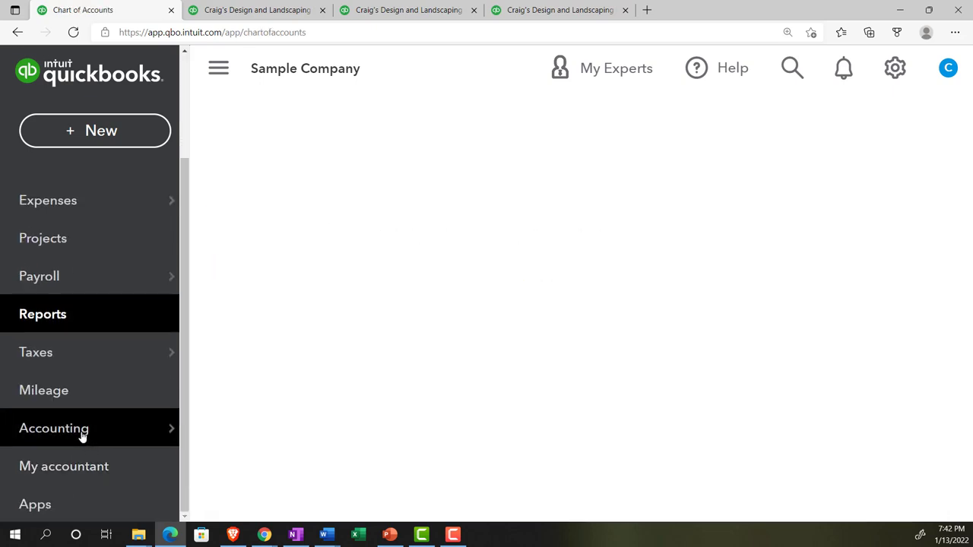
left_click(54, 428)
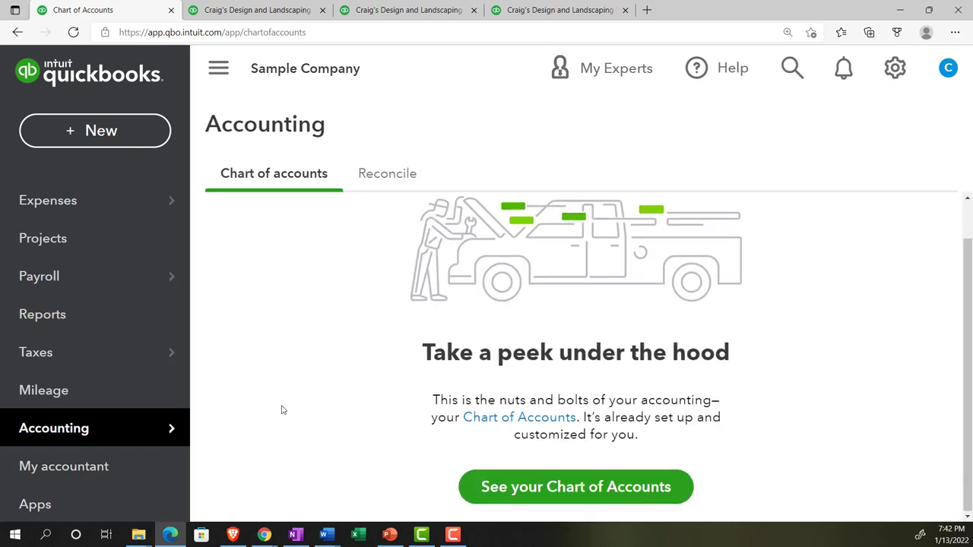
left_click(575, 486)
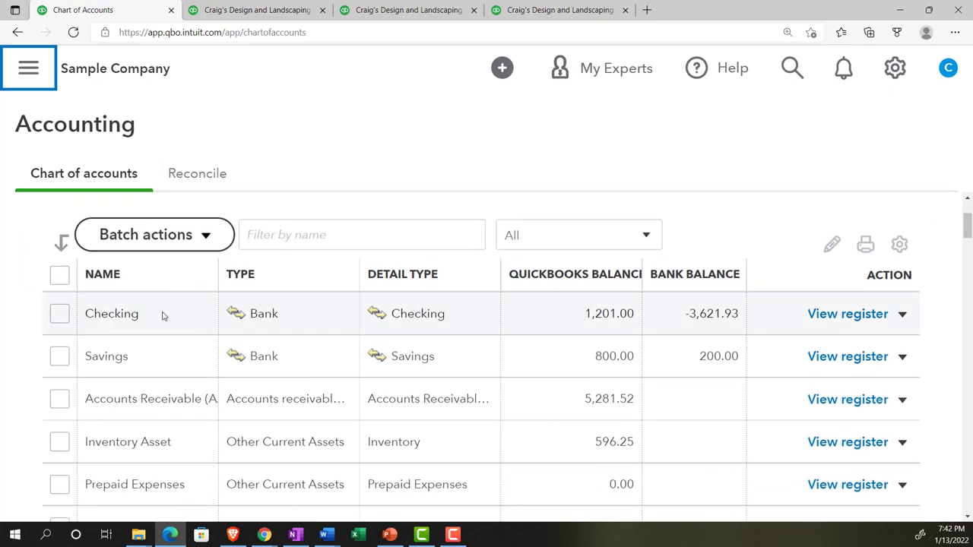
scroll("down", 3)
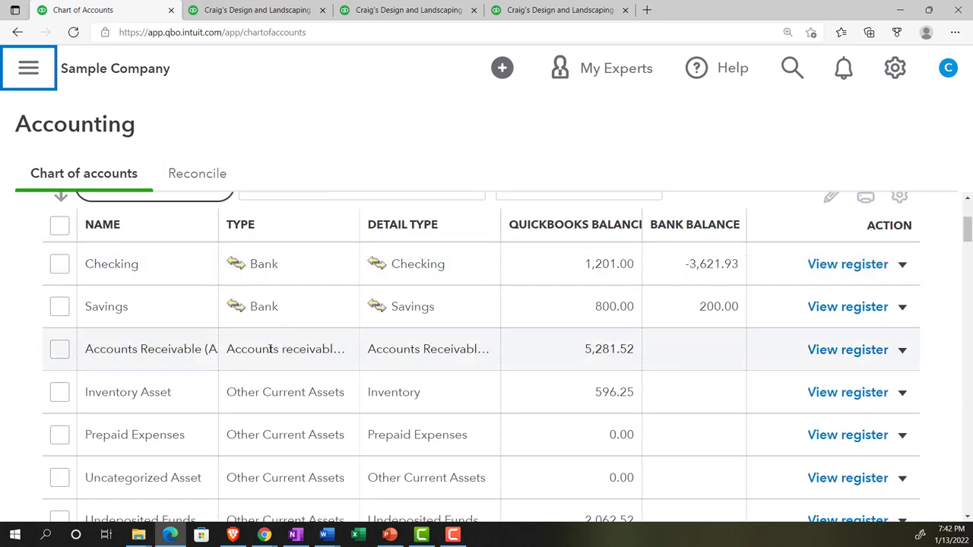
scroll("down", 3)
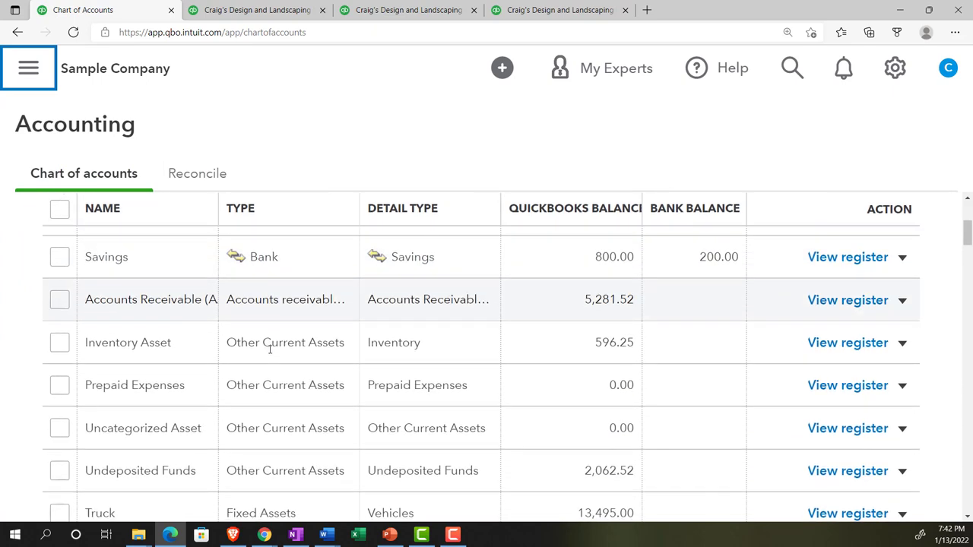
scroll("down", 3)
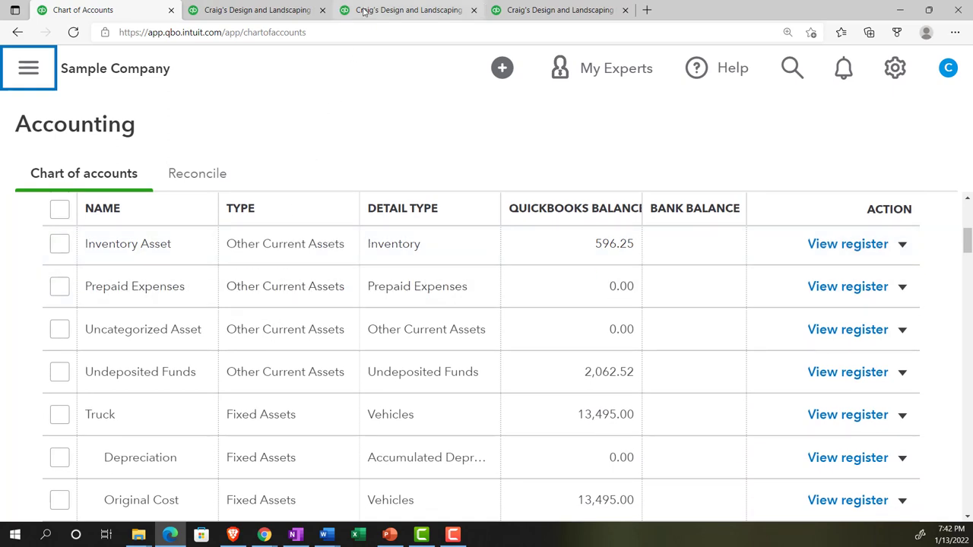
left_click(408, 10)
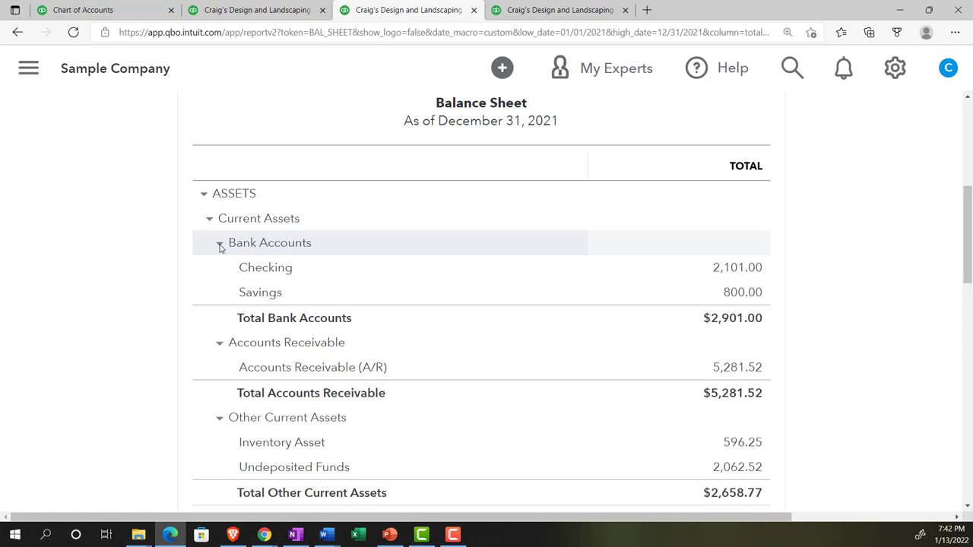
left_click(220, 243)
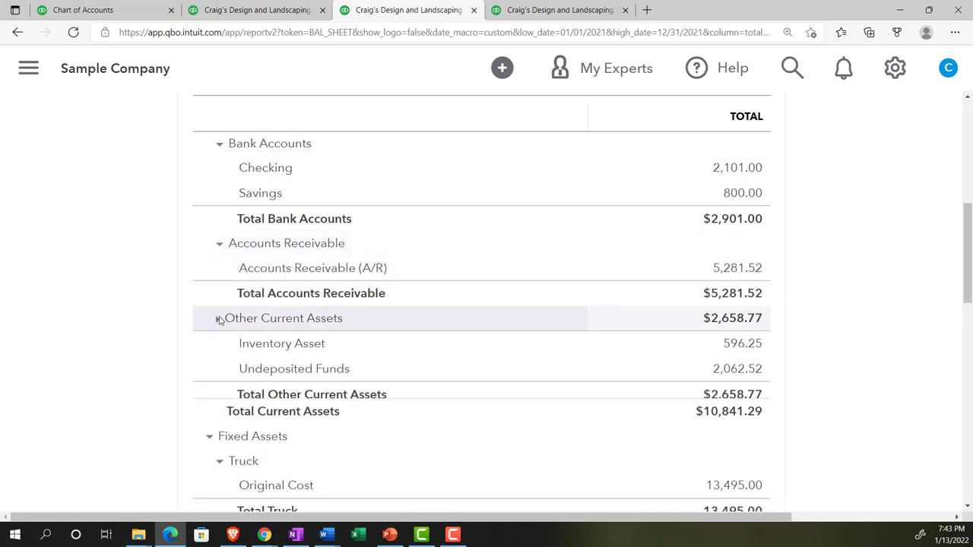
left_click(219, 318)
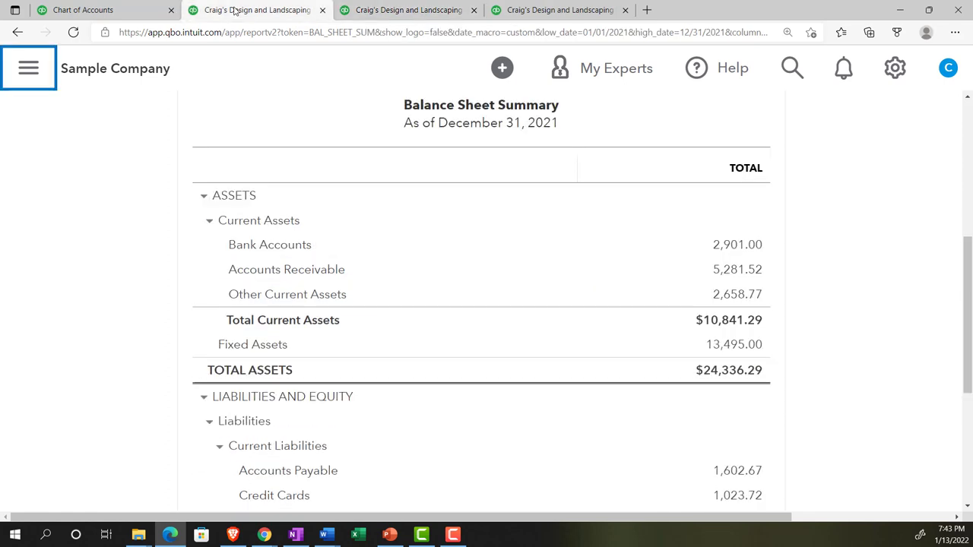
mouse_move(269, 243)
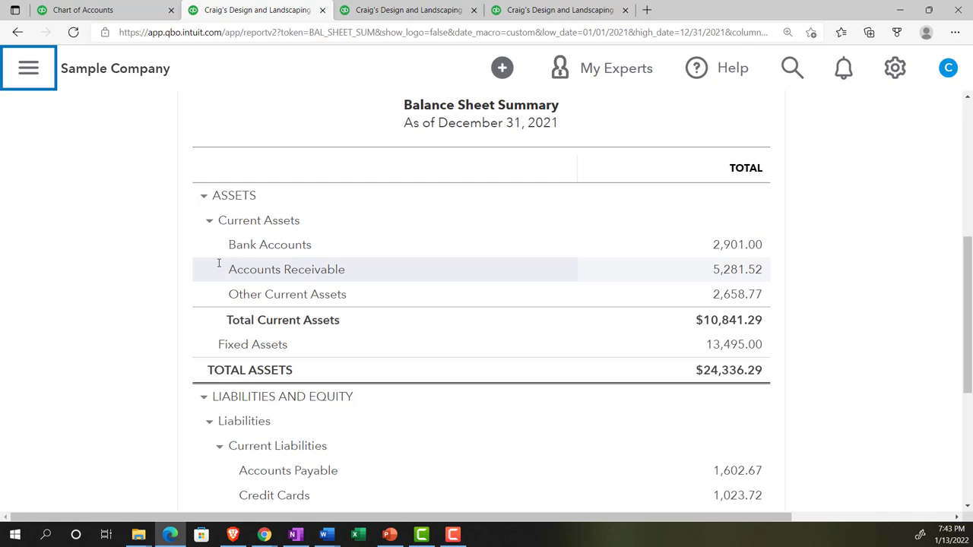
mouse_move(286, 294)
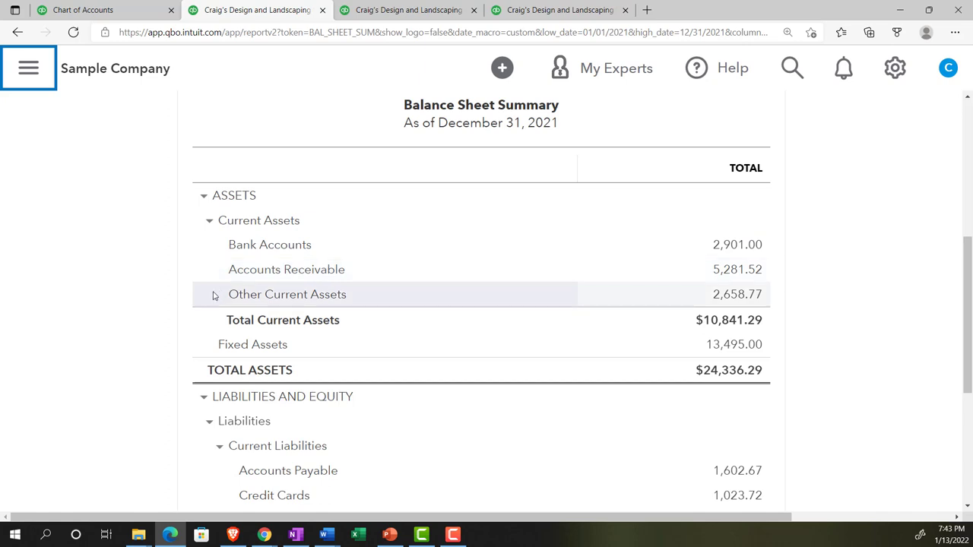
scroll("down", 3)
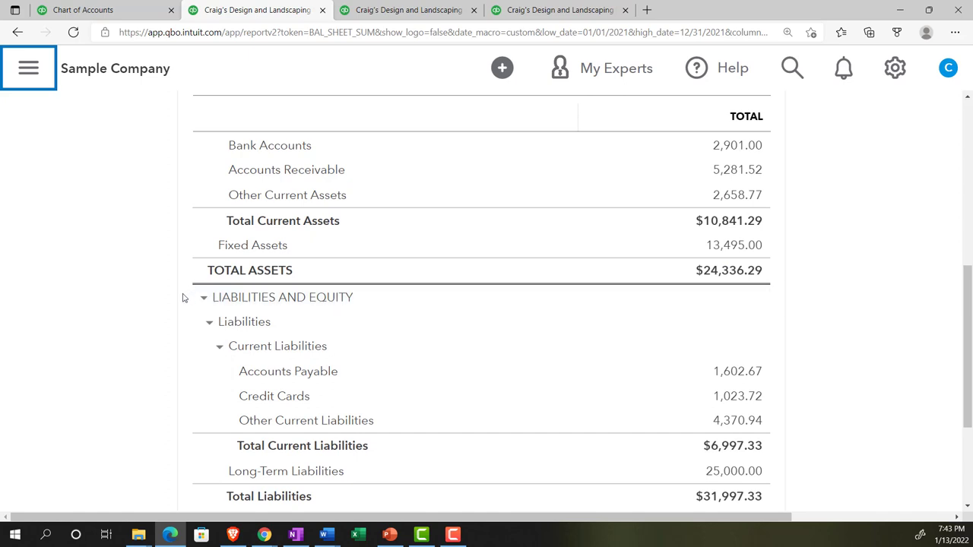
scroll("down", 3)
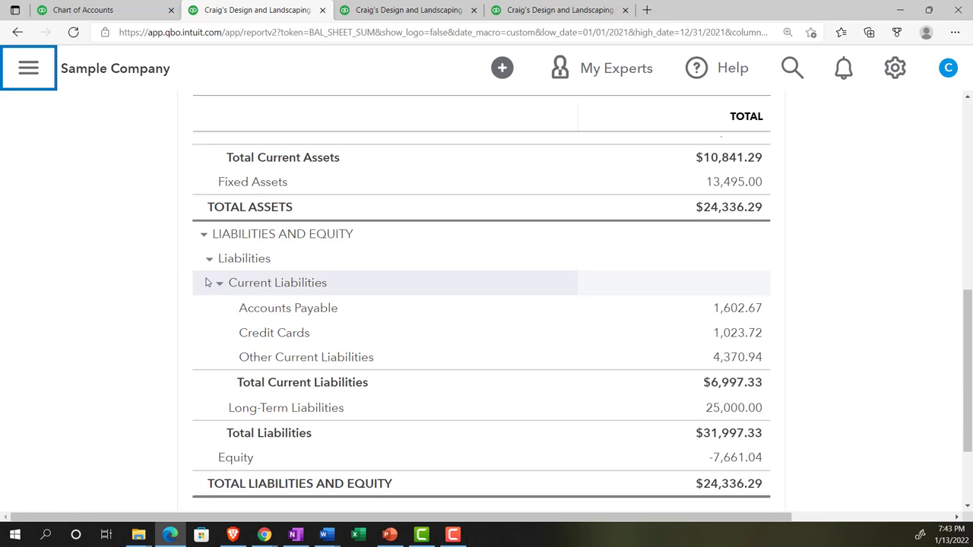
mouse_move(210, 284)
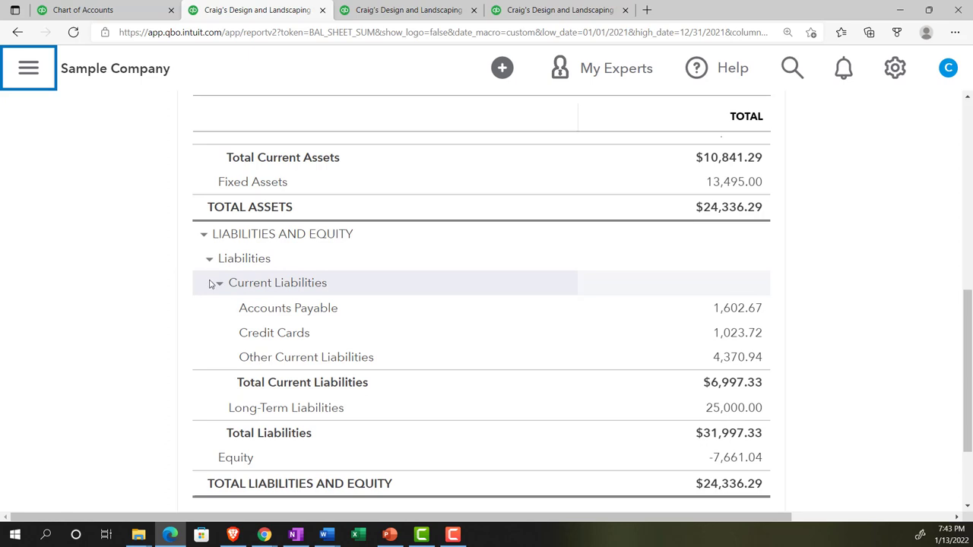
mouse_move(216, 284)
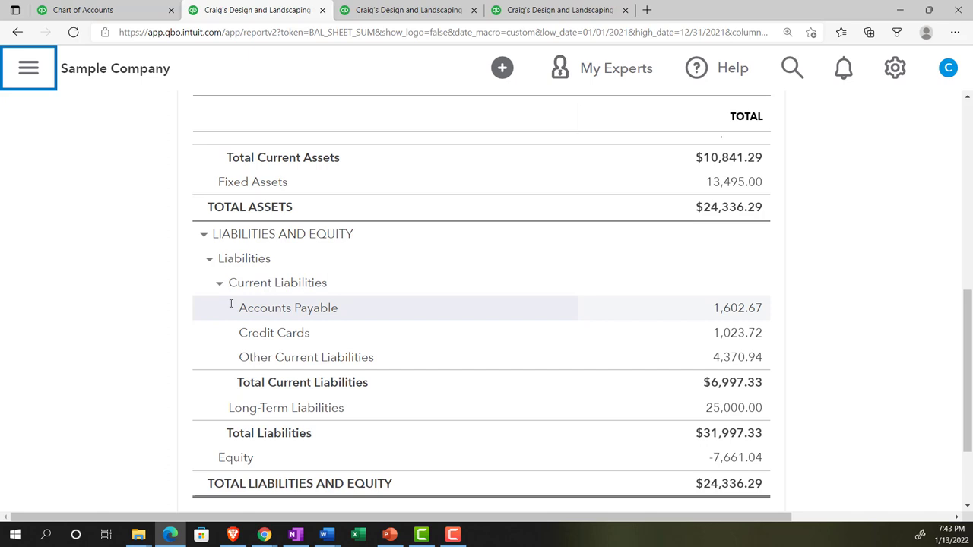
mouse_move(306, 356)
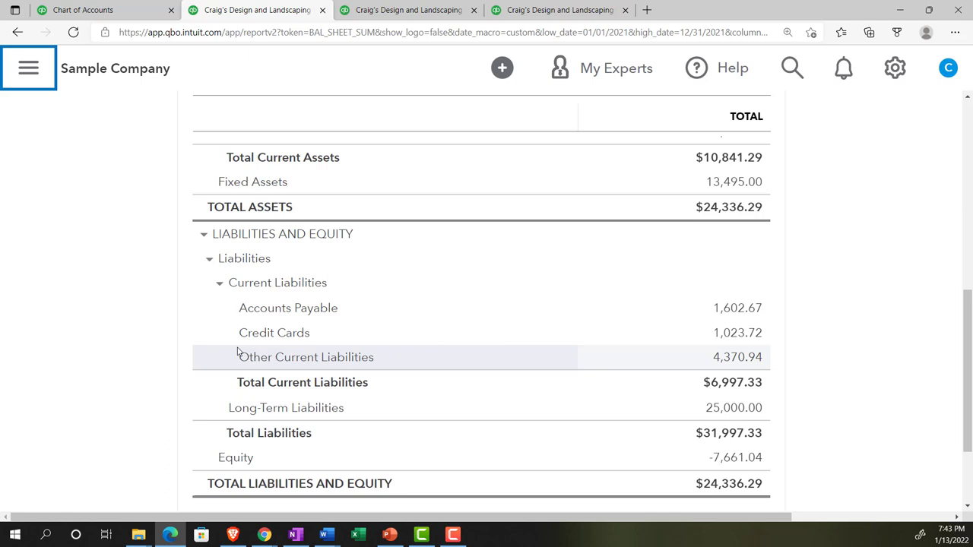
left_click(83, 10)
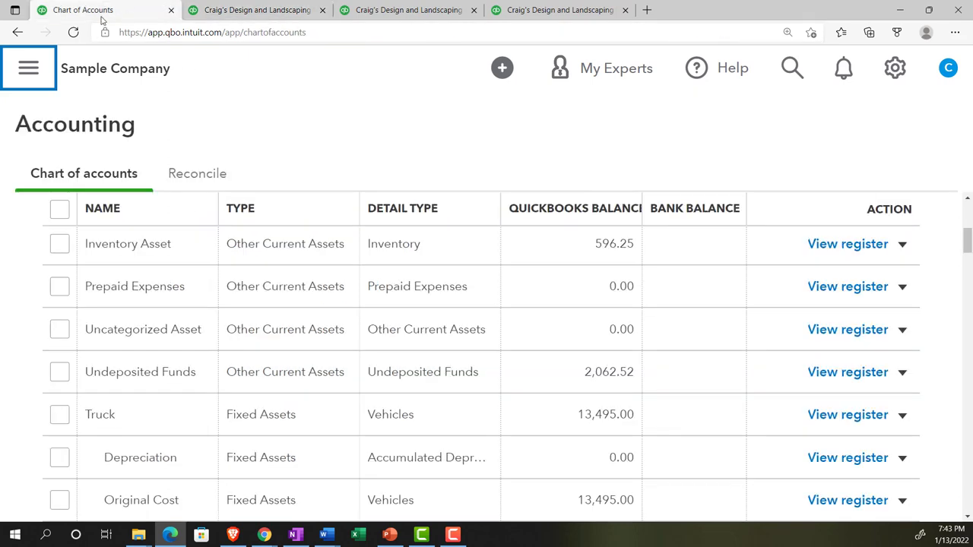
left_click(29, 68)
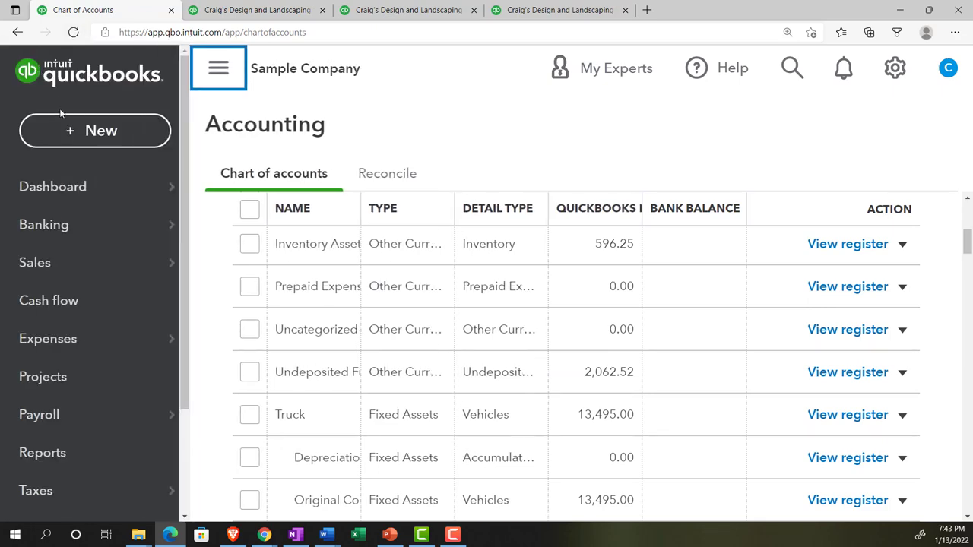
left_click(94, 130)
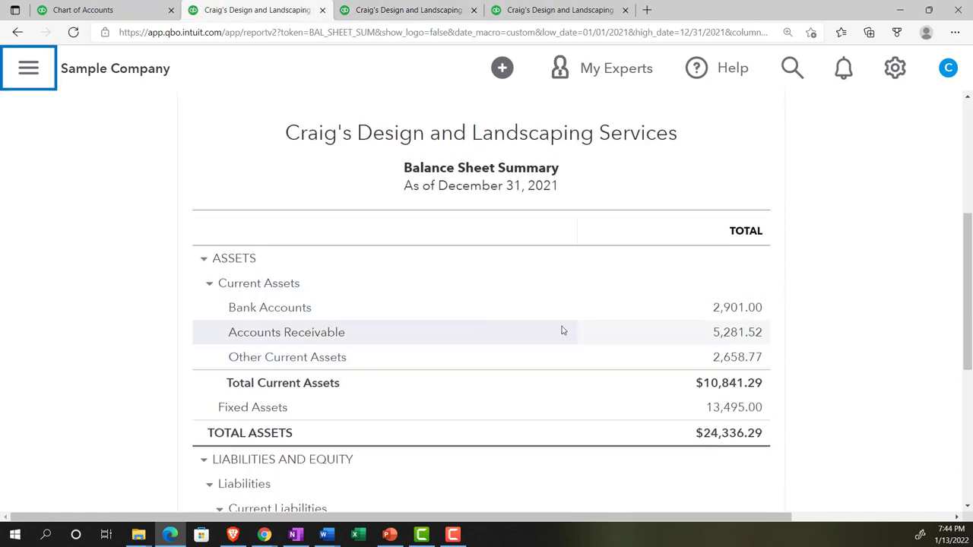
mouse_move(736, 307)
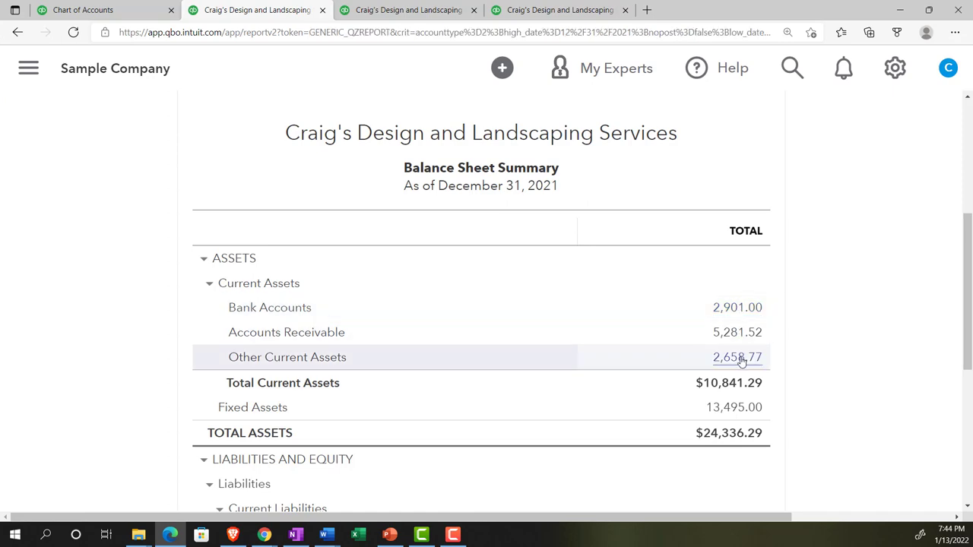
left_click(737, 357)
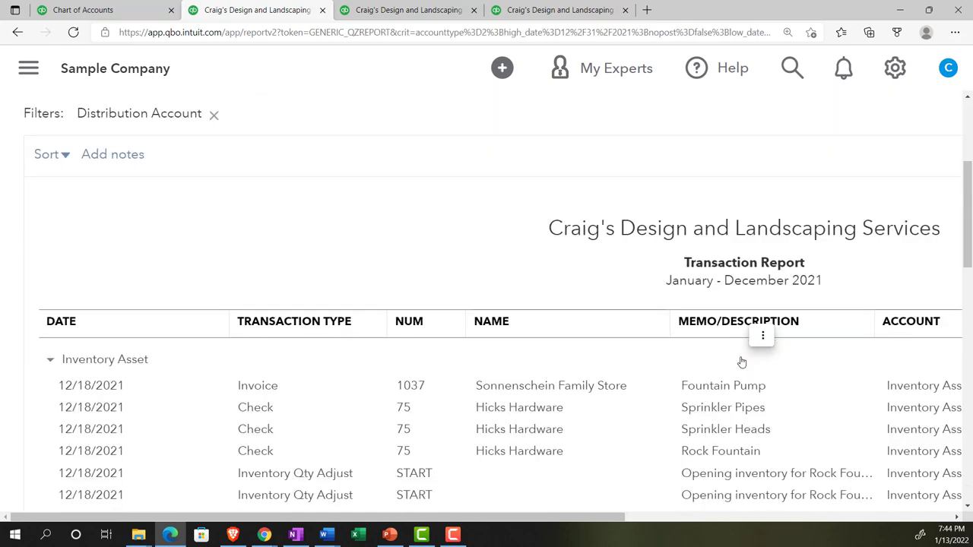
scroll("down", 3)
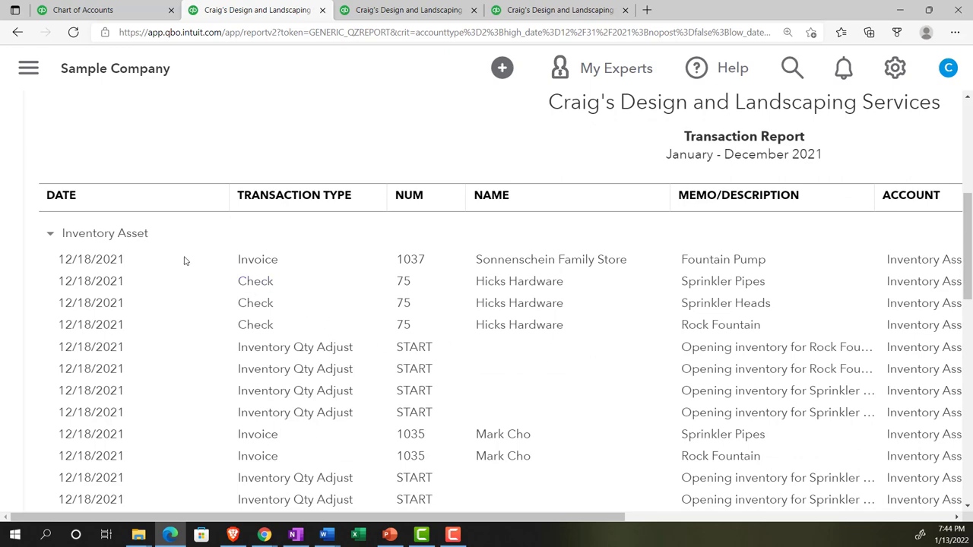
scroll("down", 3)
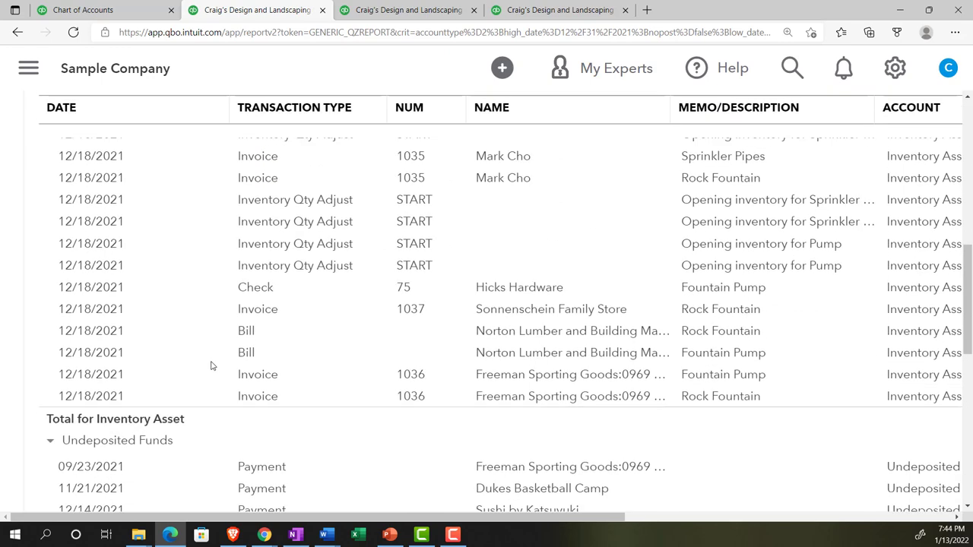
scroll("down", 3)
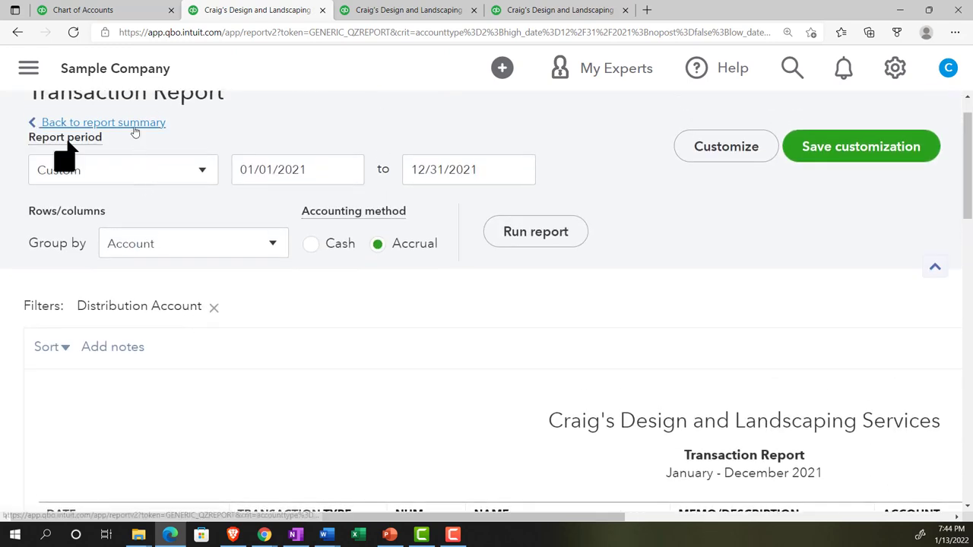
scroll("down", 3)
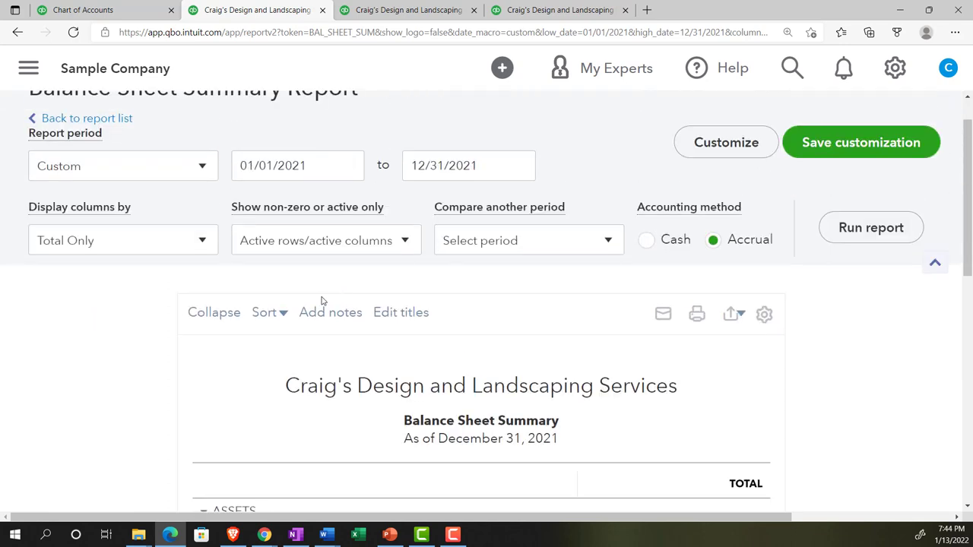
mouse_move(326, 298)
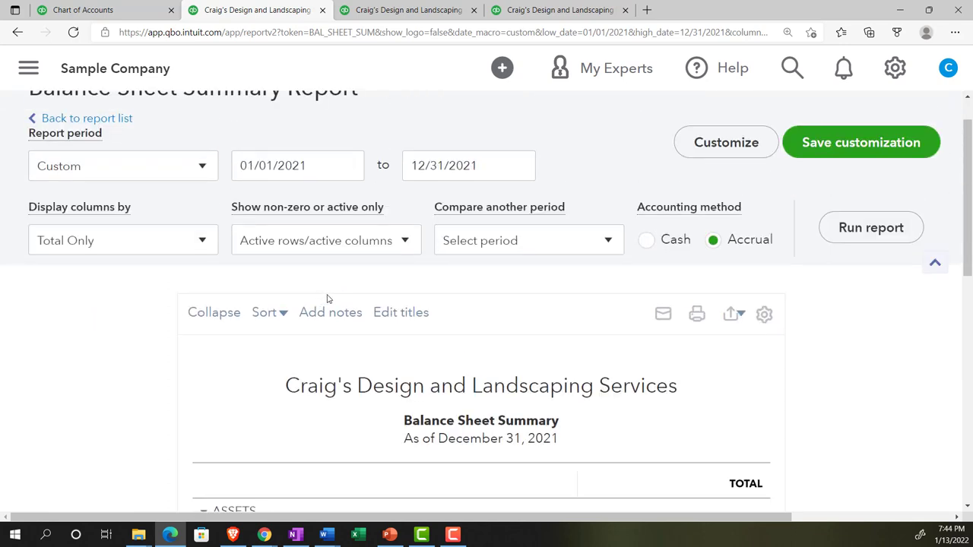
mouse_move(551, 329)
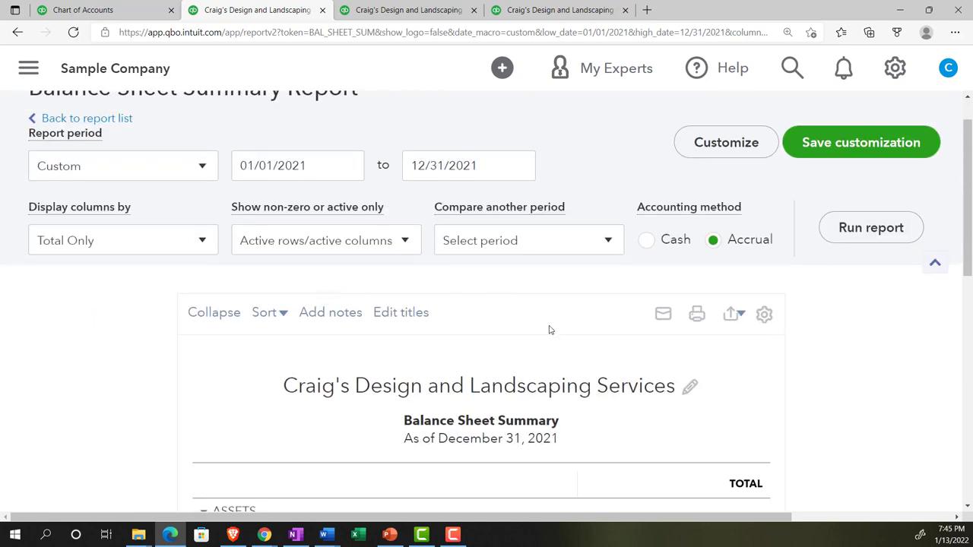
Customize the report numbers to Without cents with negatives as (100) in red.
left_click(725, 142)
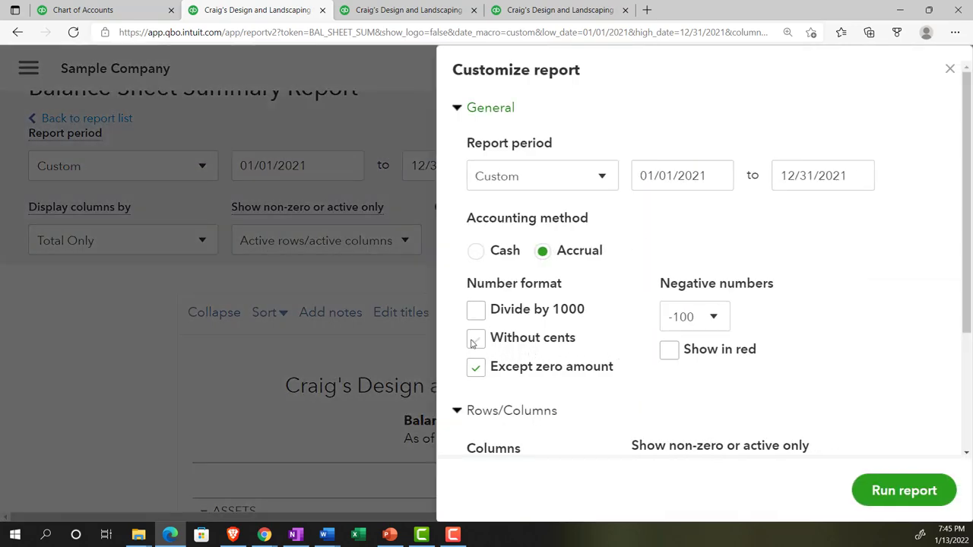
left_click(693, 316)
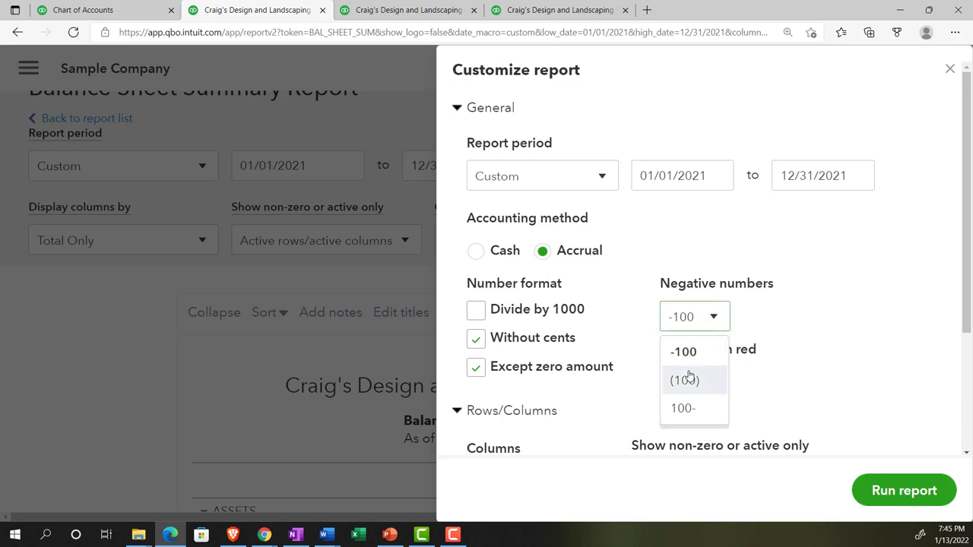
left_click(684, 380)
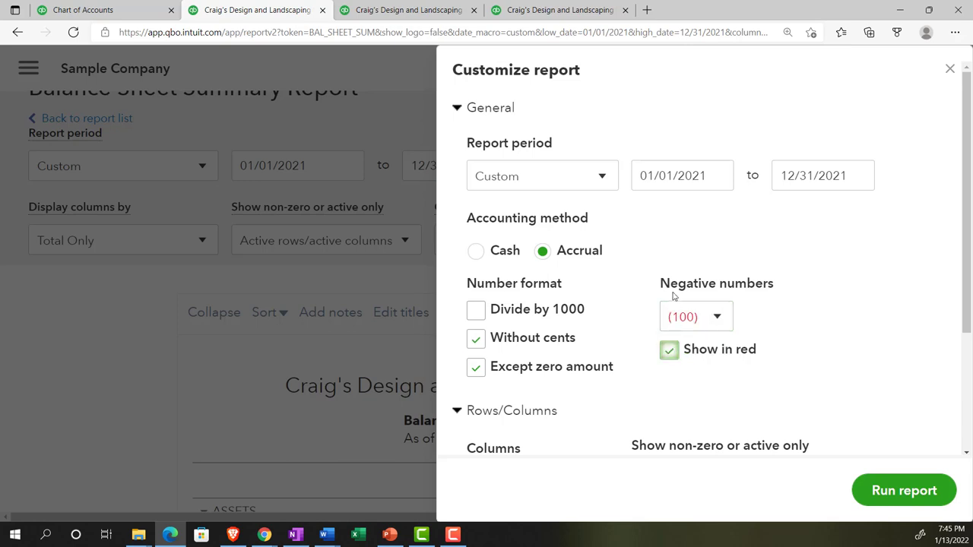
scroll("down", 3)
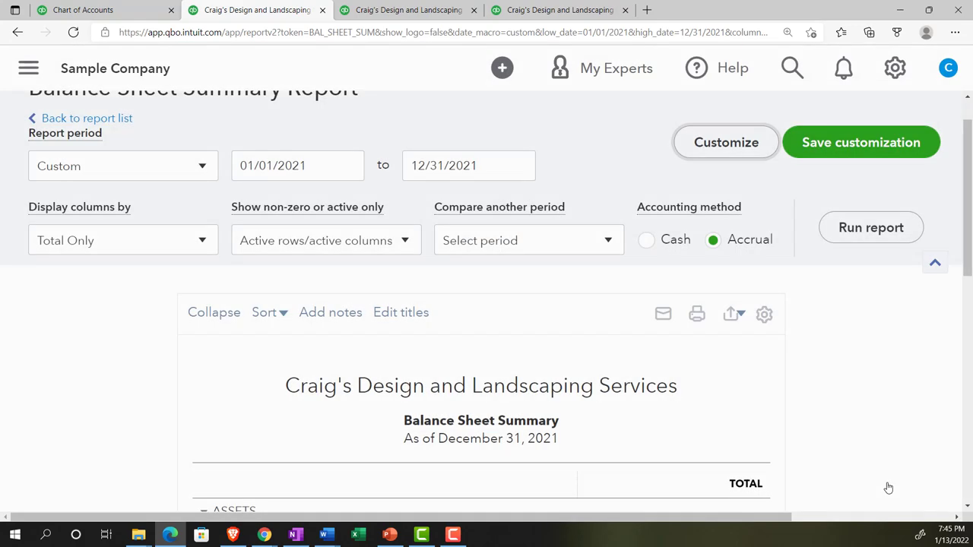
Review the whole-dollar figures with red negative equity, then open the Export menu.
scroll("down", 3)
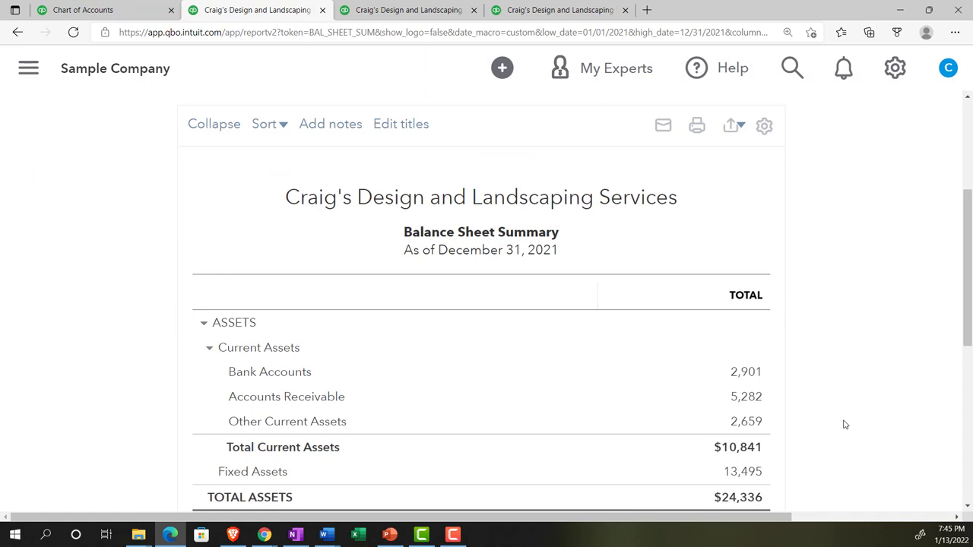
scroll("down", 3)
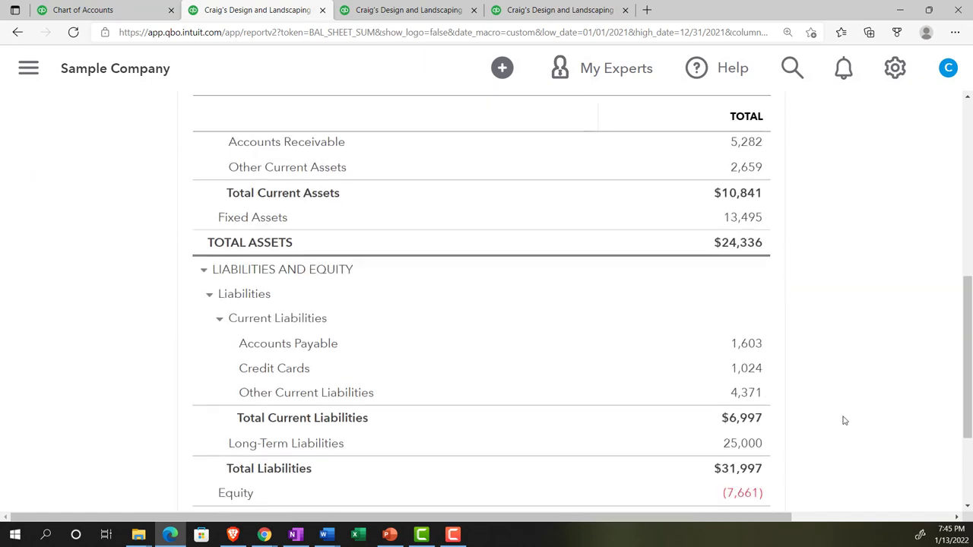
scroll("down", 3)
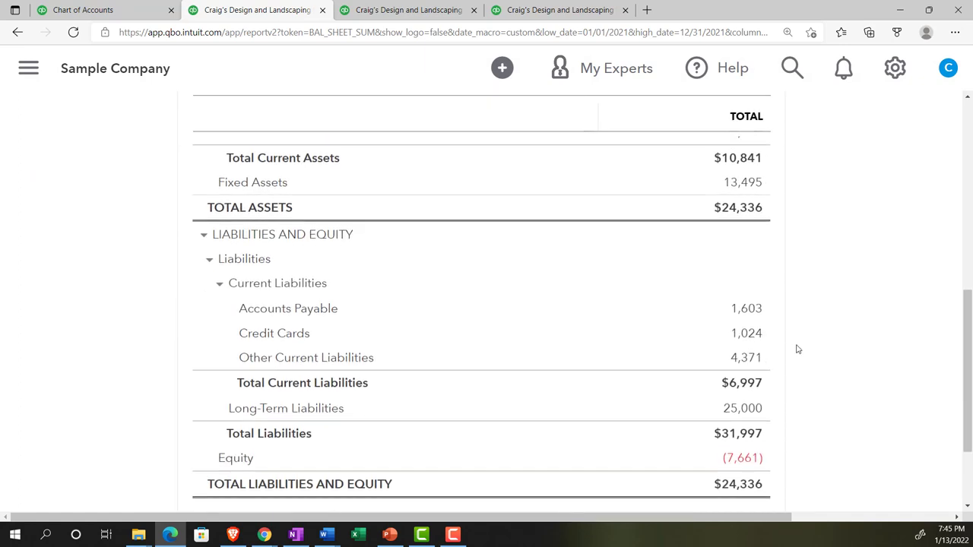
scroll("down", 3)
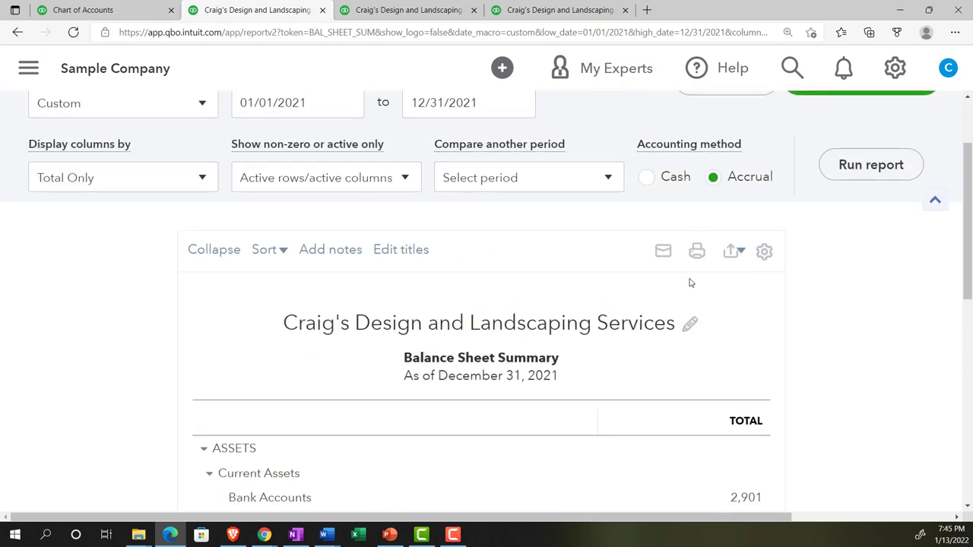
mouse_move(696, 251)
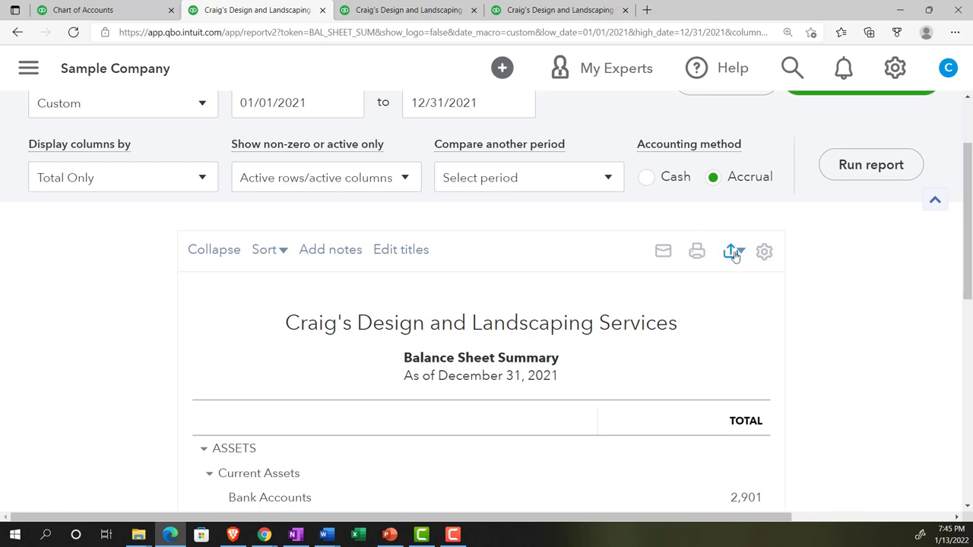
left_click(733, 251)
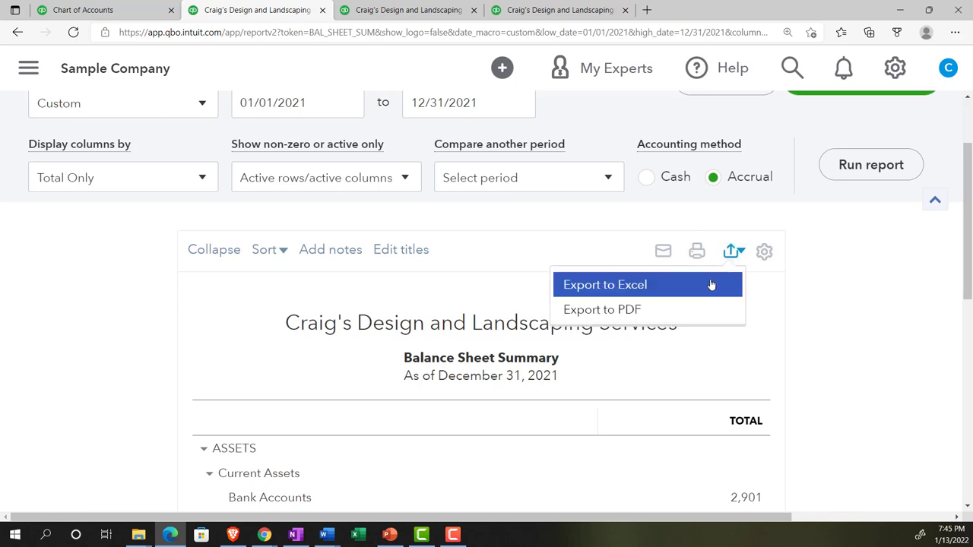